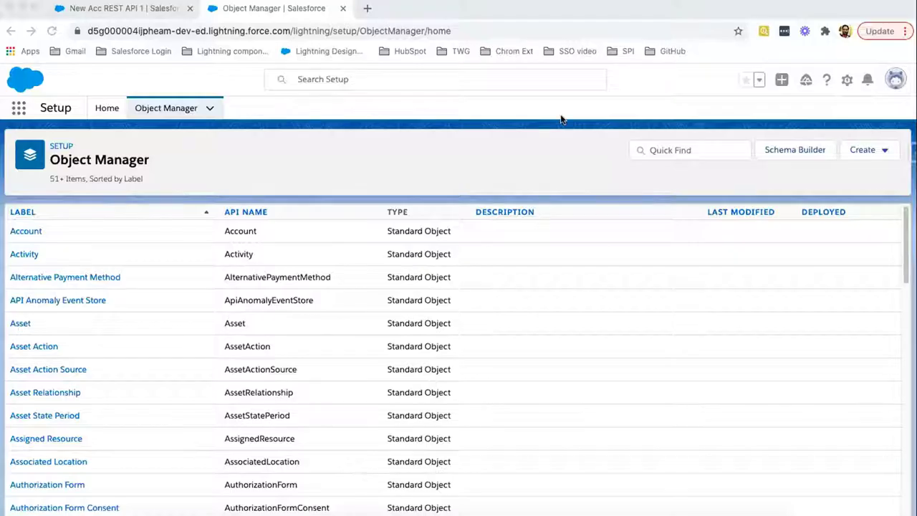
mouse_move(435, 195)
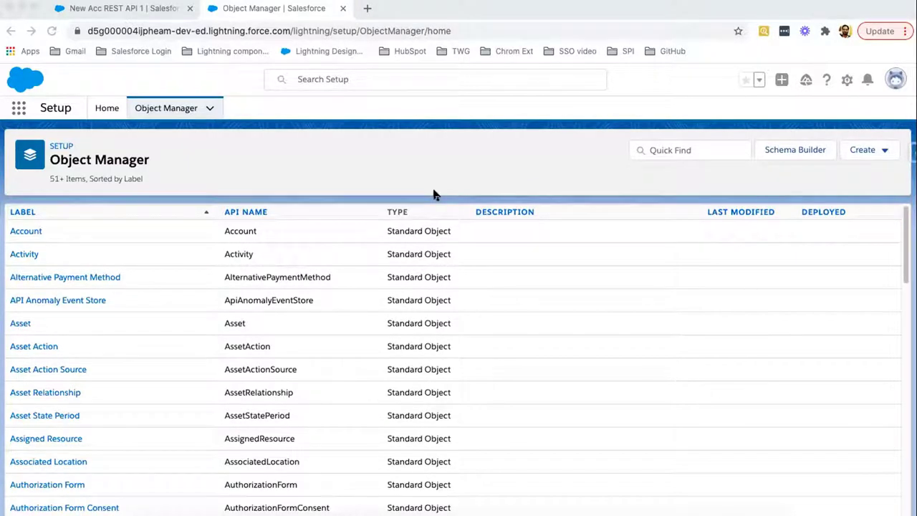
mouse_move(429, 197)
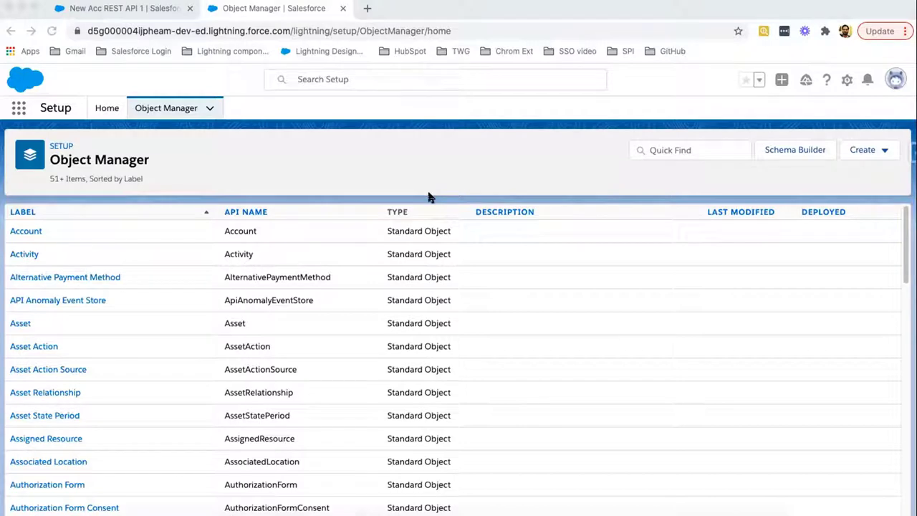
mouse_move(402, 178)
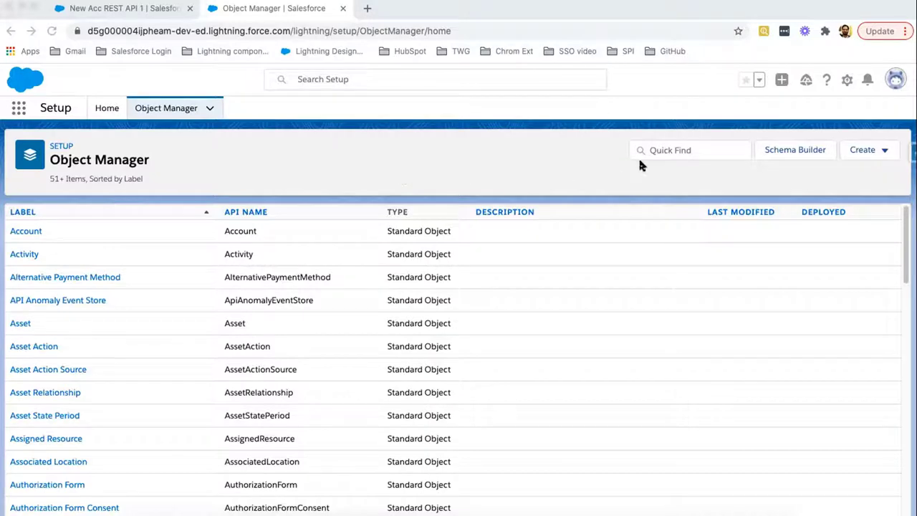
Filter Object Manager for 'college' and open the College object's Fields & Relationships.
left_click(688, 150)
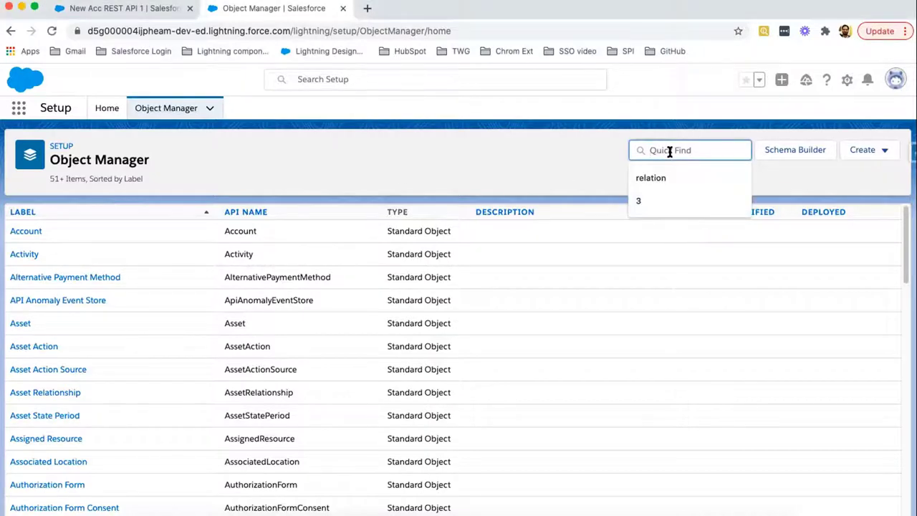
type("college")
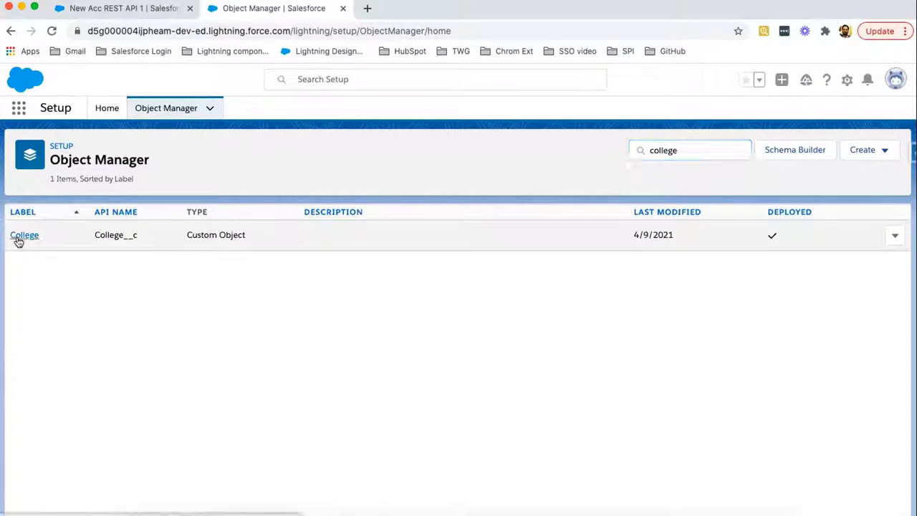
left_click(25, 234)
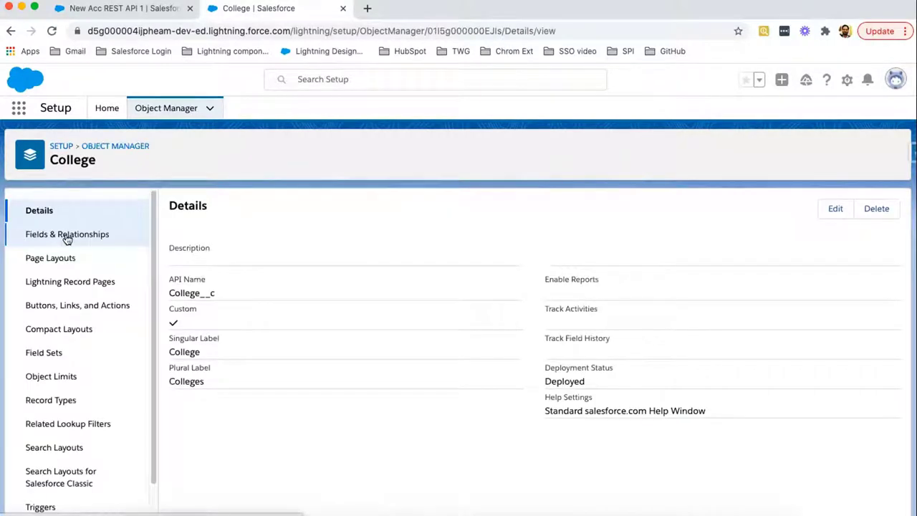
left_click(66, 233)
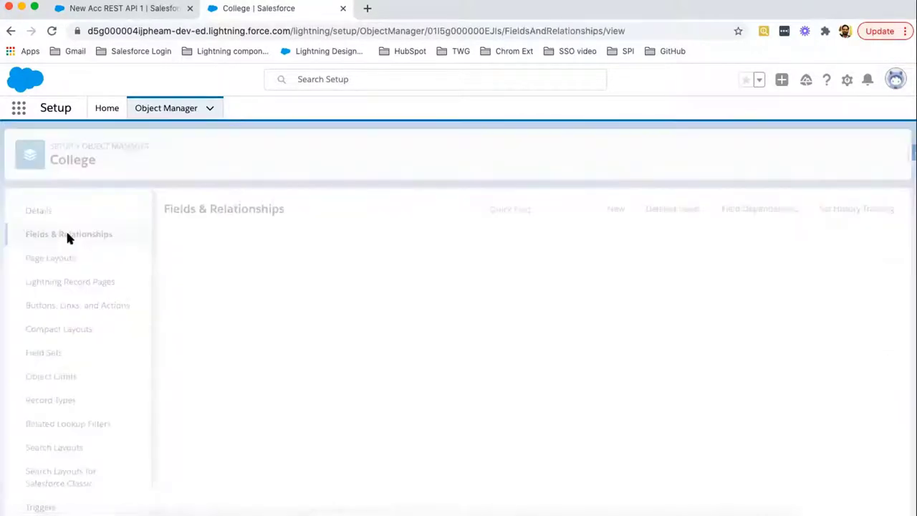
left_click(69, 233)
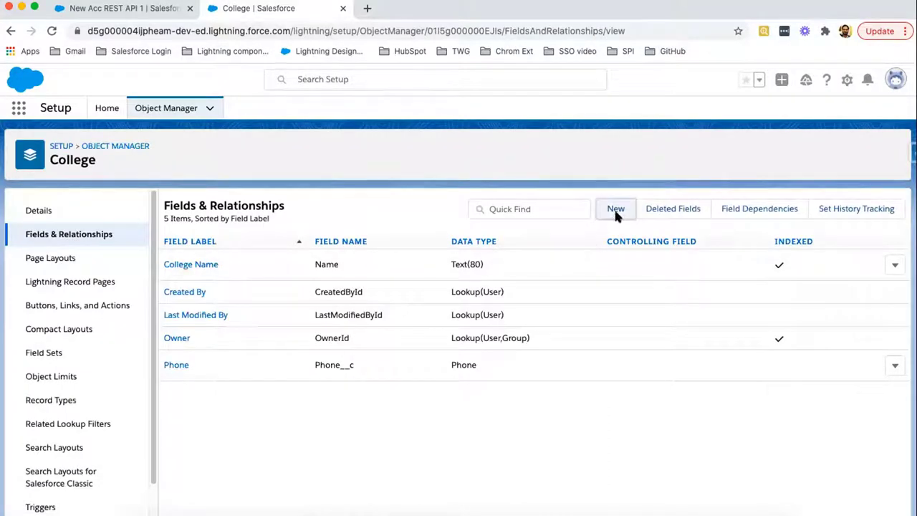
Start a new College custom field and scroll through the data type options.
left_click(615, 208)
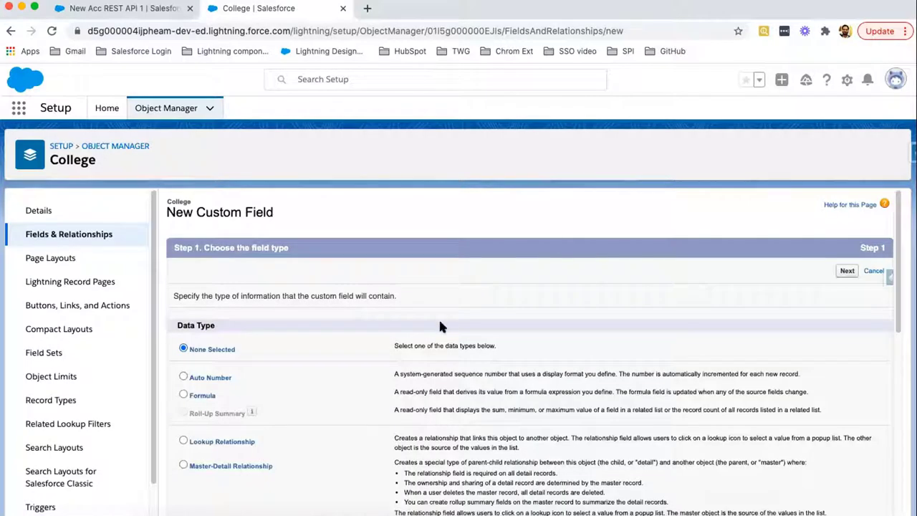
mouse_move(362, 445)
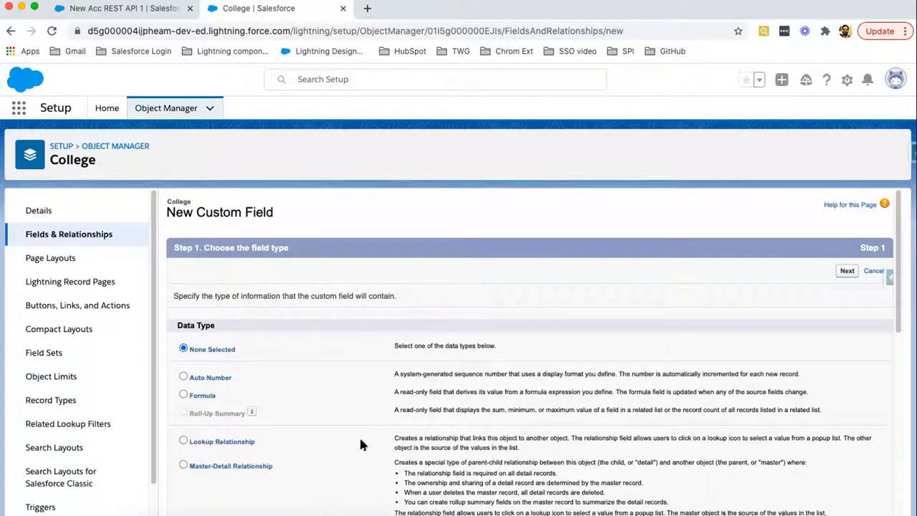
mouse_move(286, 475)
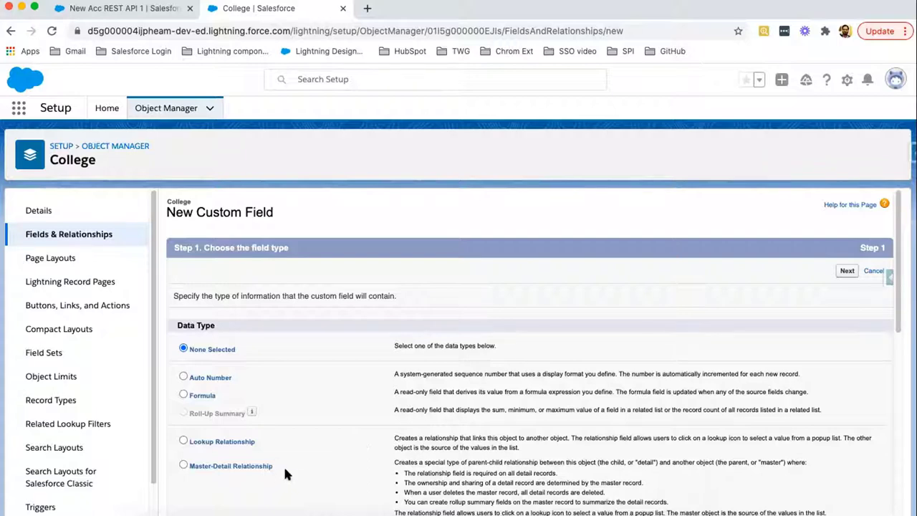
scroll("down", 3)
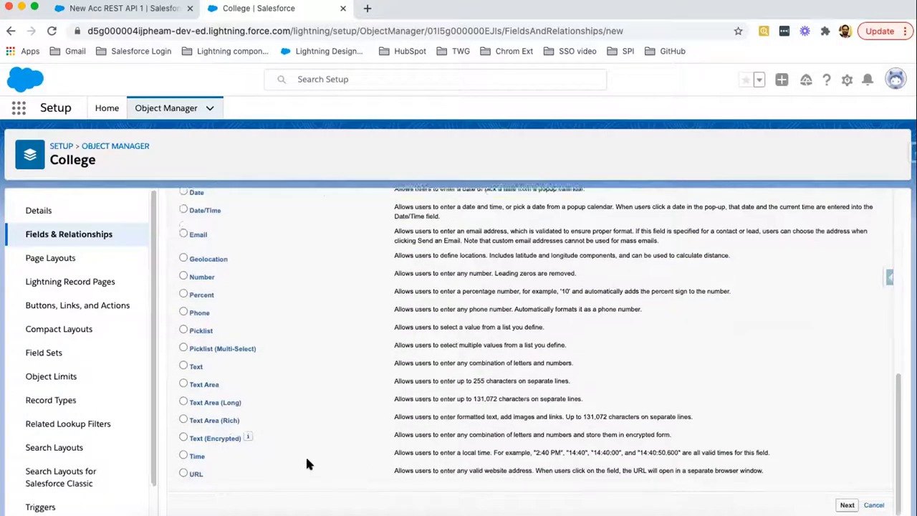
scroll("up", 3)
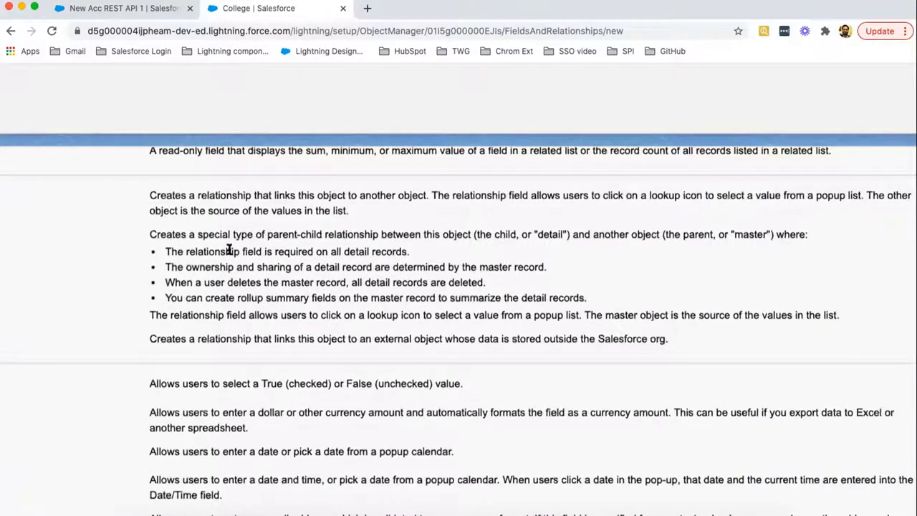
mouse_move(153, 234)
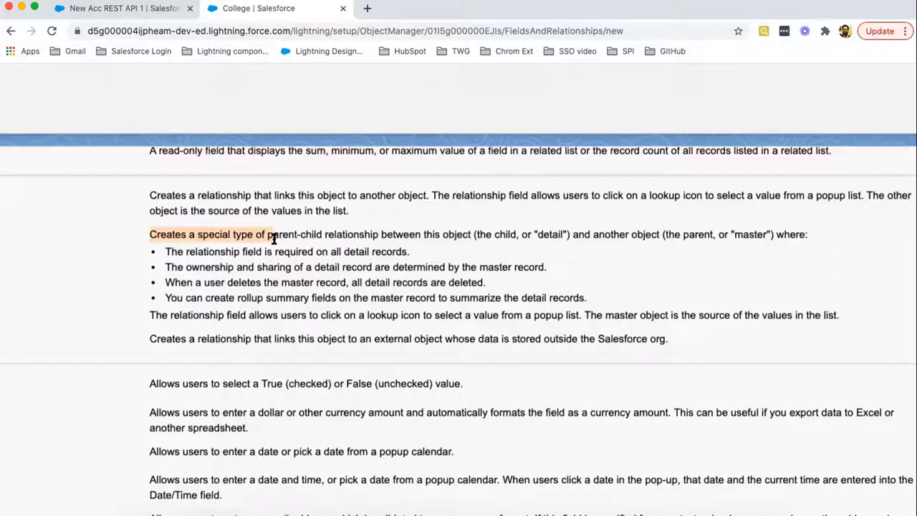
Highlight Master-Detail notes: parent-child link, cascade delete, rollup summaries, lookup popup.
left_click_drag(273, 234, 401, 234)
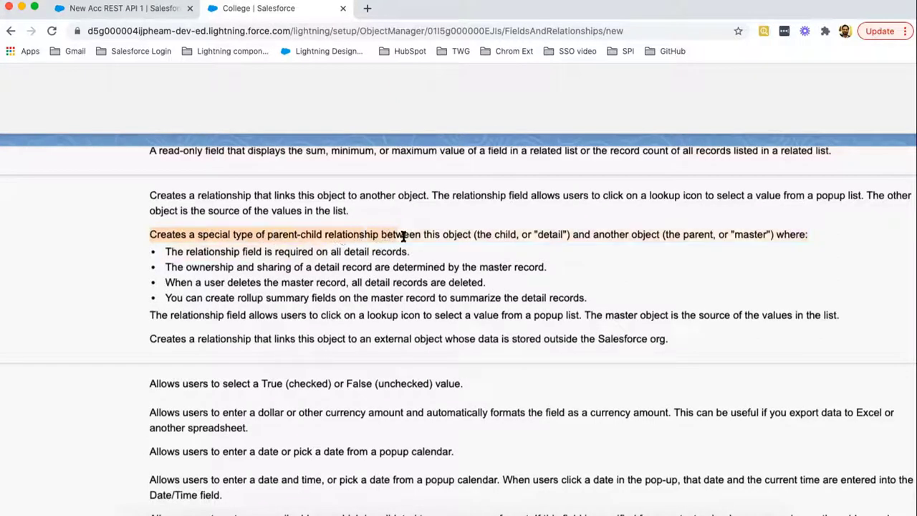
mouse_move(553, 234)
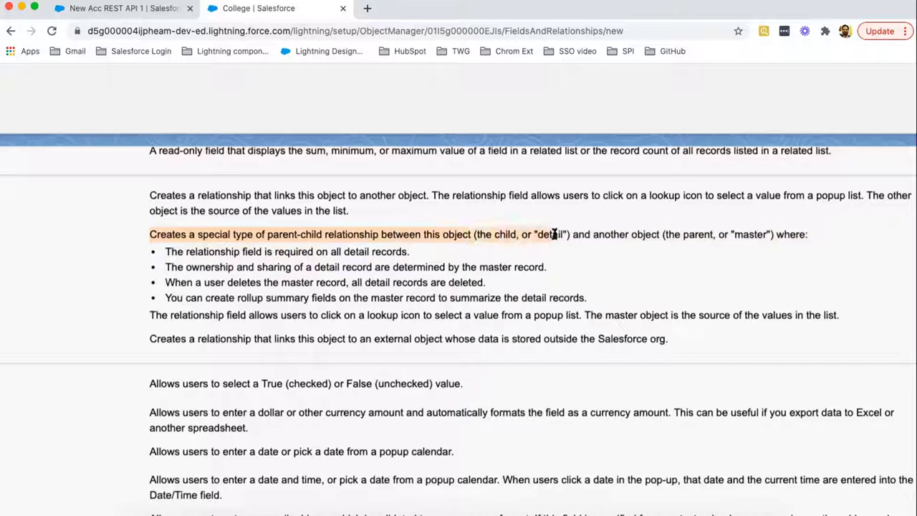
mouse_move(520, 243)
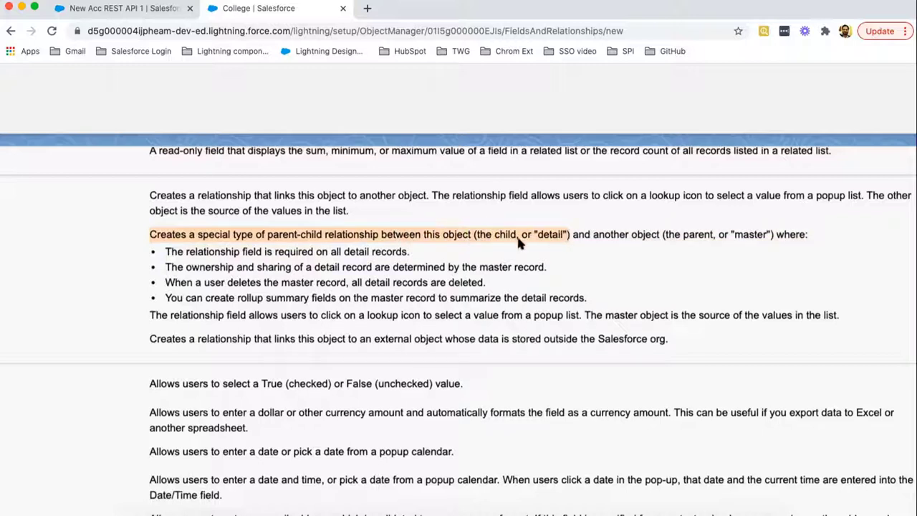
mouse_move(534, 237)
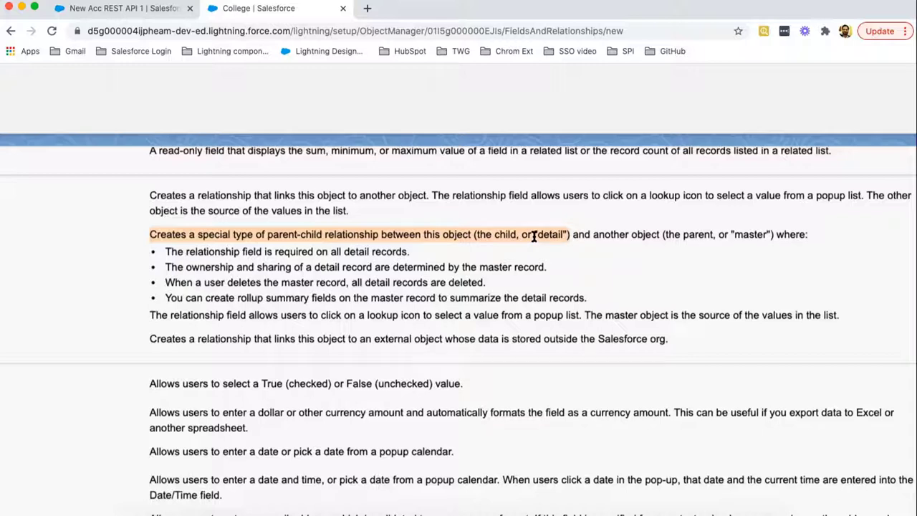
mouse_move(577, 240)
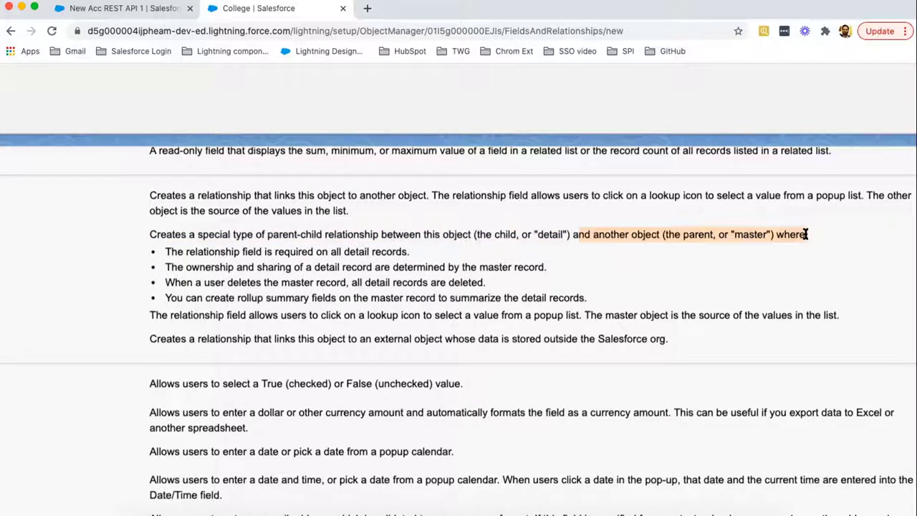
mouse_move(704, 239)
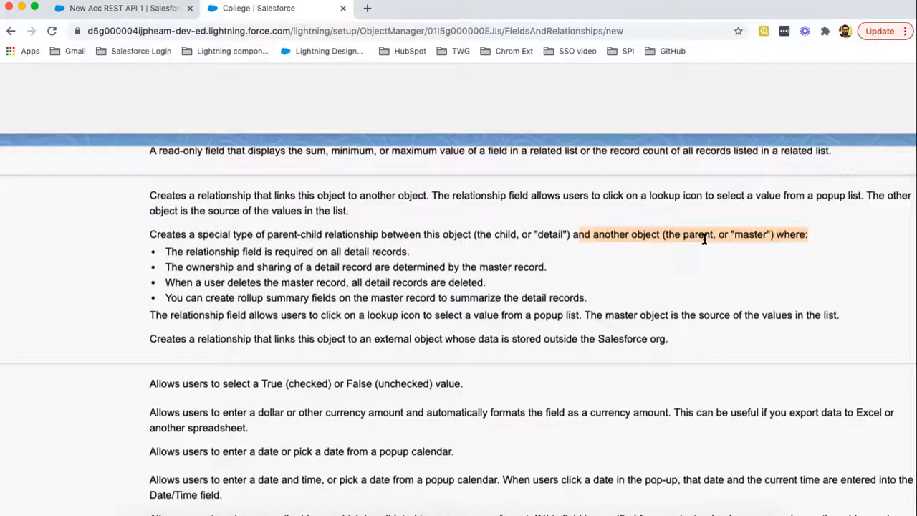
mouse_move(163, 254)
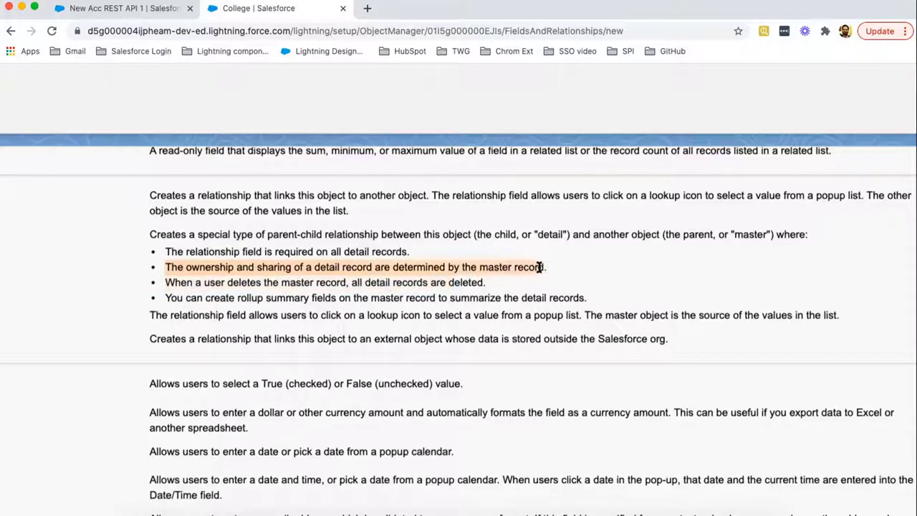
mouse_move(552, 271)
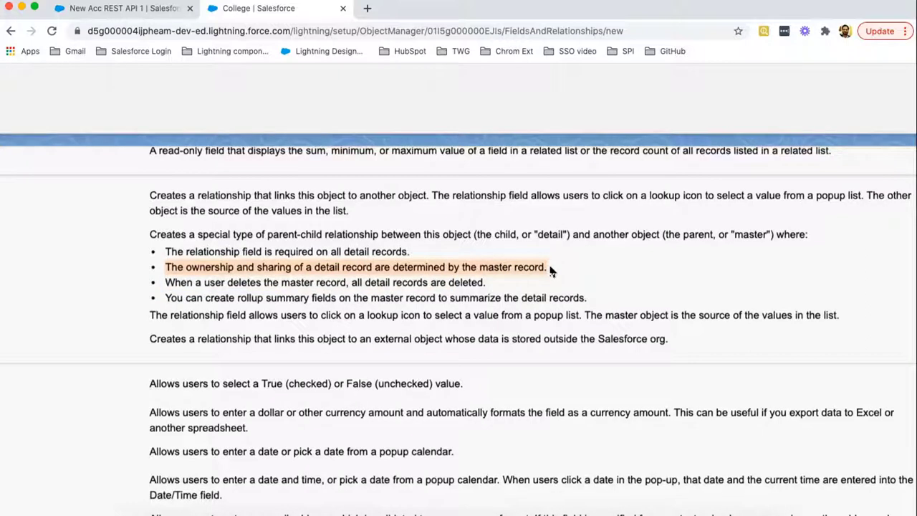
mouse_move(280, 282)
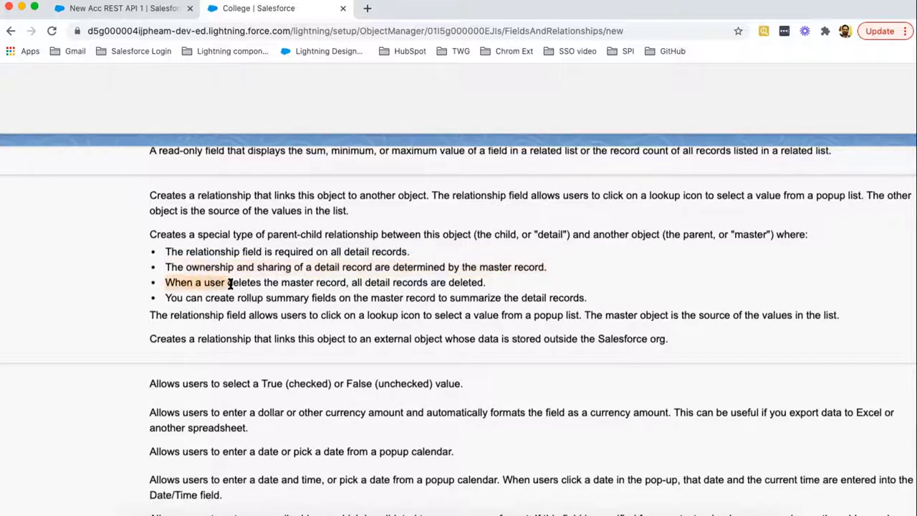
left_click_drag(229, 282, 387, 282)
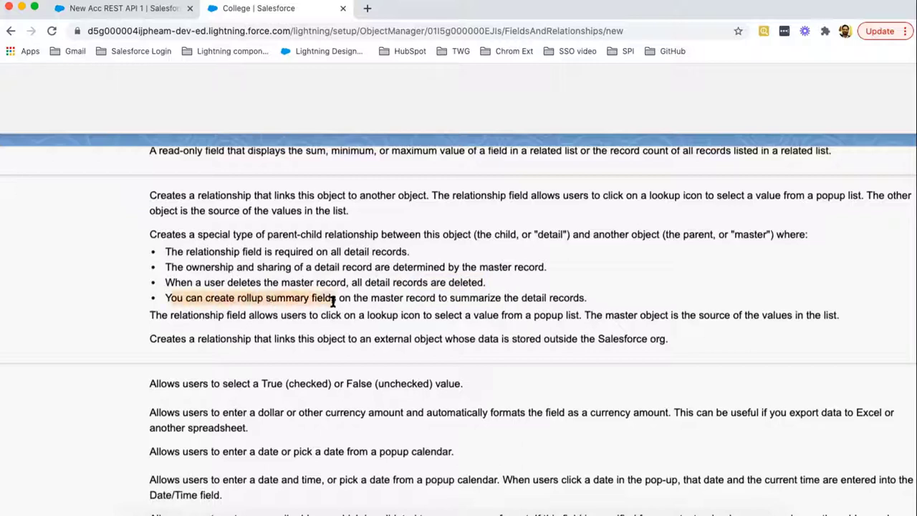
left_click_drag(334, 297, 438, 297)
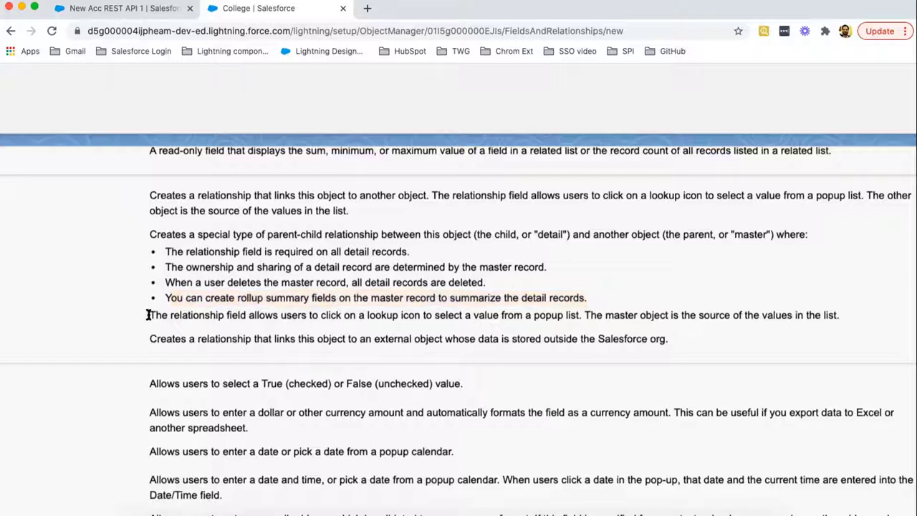
left_click_drag(149, 314, 292, 315)
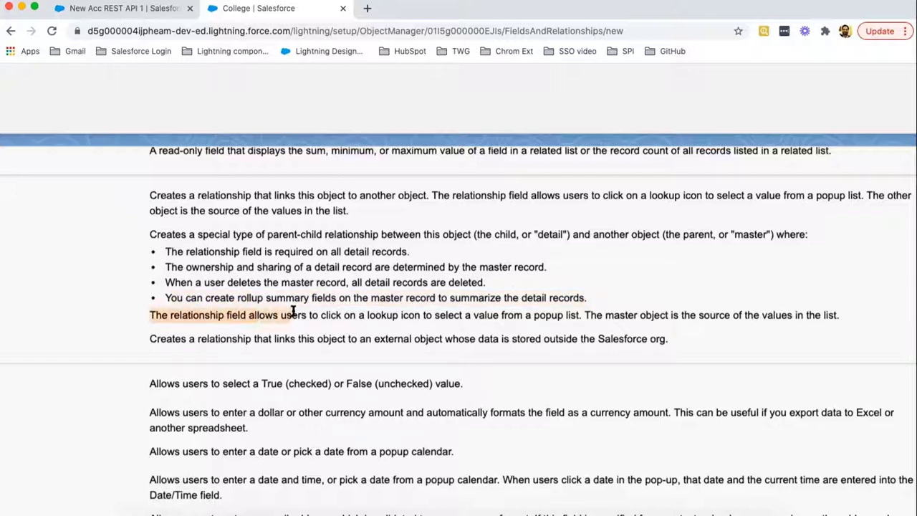
left_click_drag(293, 314, 384, 314)
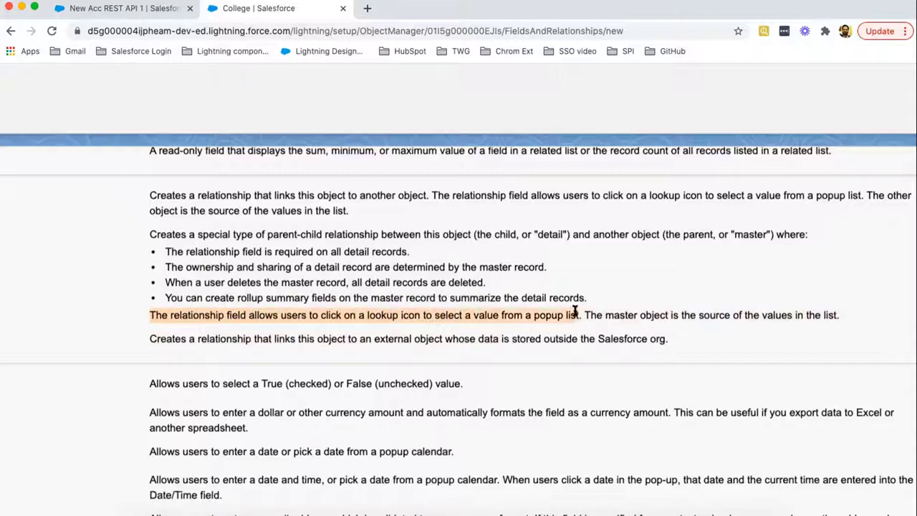
left_click_drag(576, 315, 770, 315)
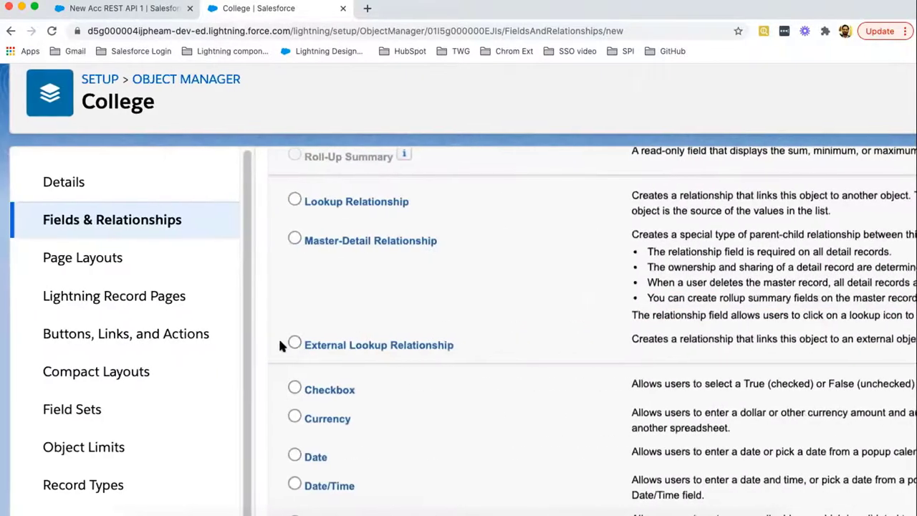
Choose Master-Detail Relationship as the new field's type and continue.
left_click(293, 239)
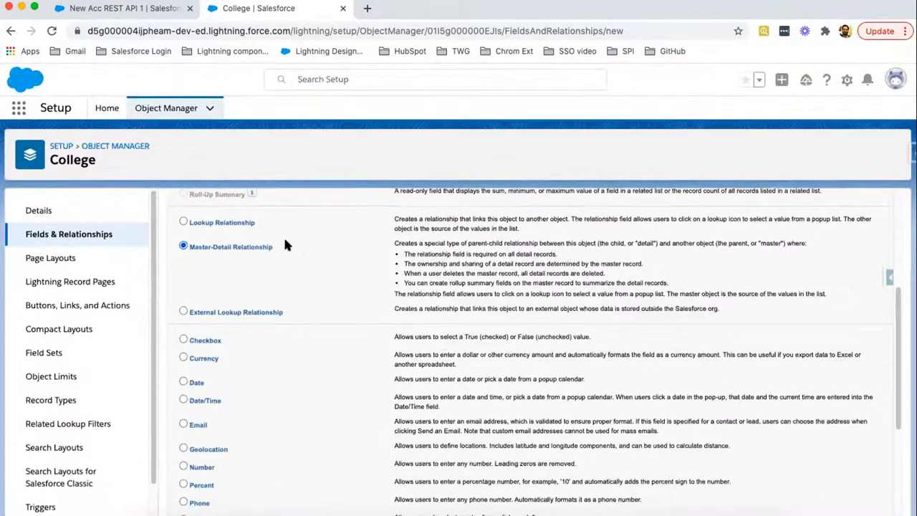
scroll("up", 3)
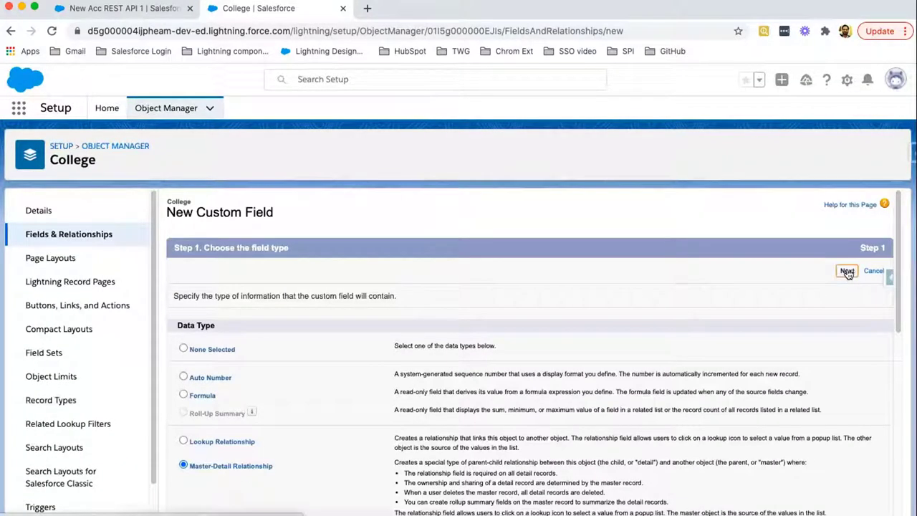
left_click(848, 271)
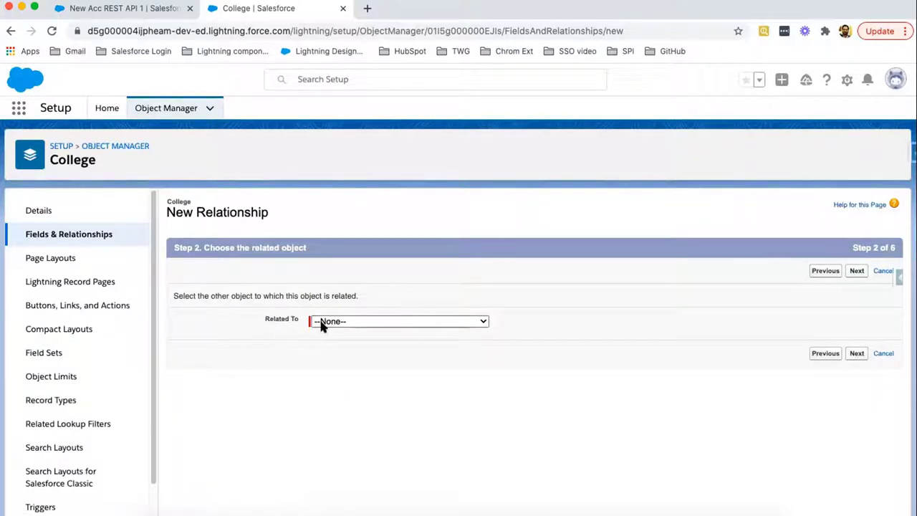
Pick Account from the Related To dropdown.
left_click(400, 321)
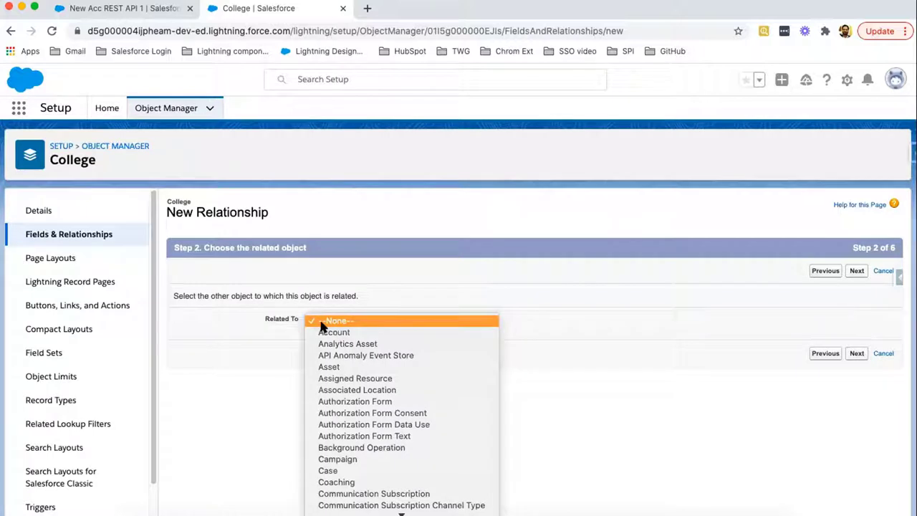
mouse_move(333, 333)
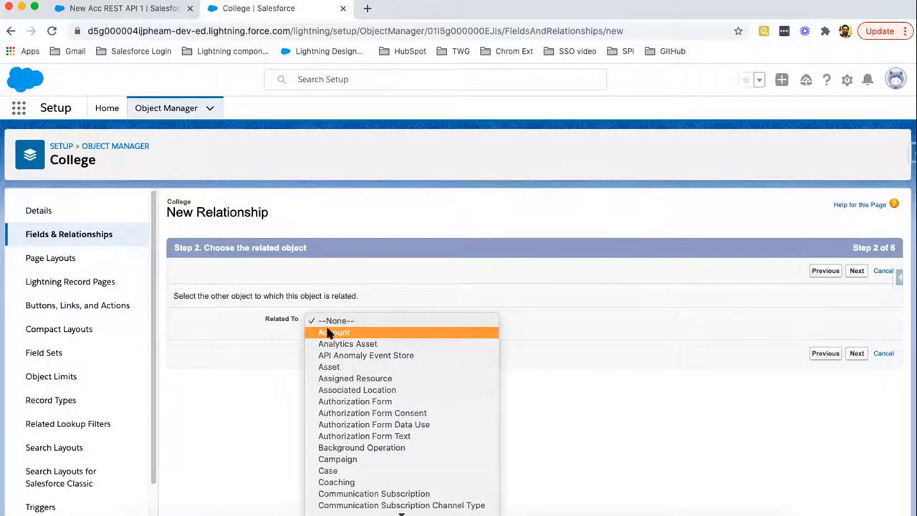
left_click(333, 332)
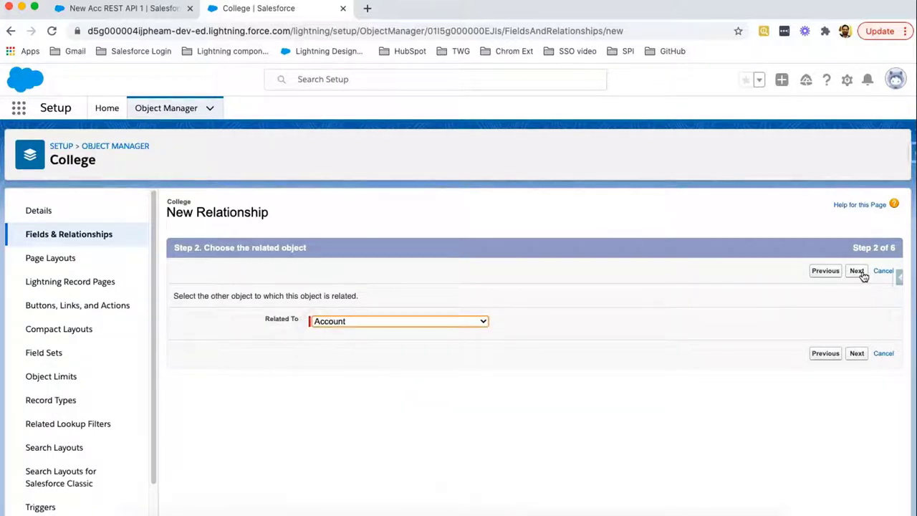
Advance to step three and review the Account label and Colleges relationship name.
left_click(857, 271)
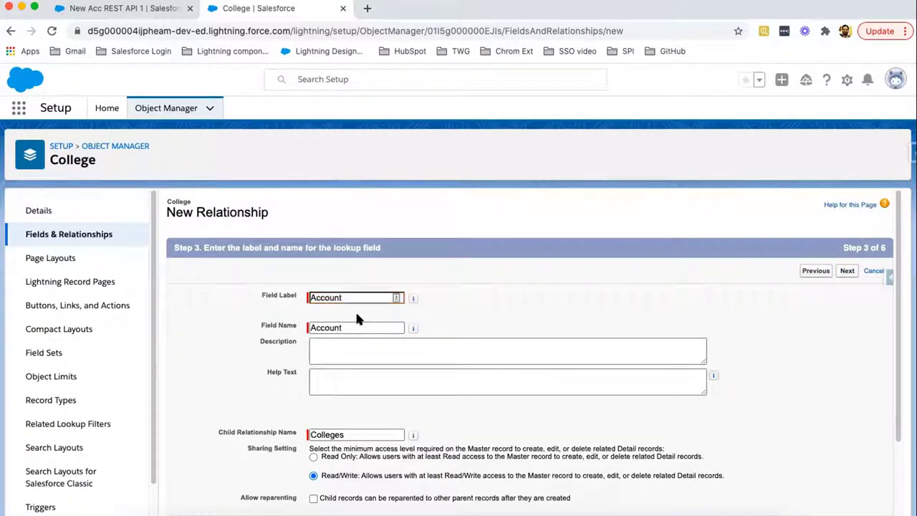
mouse_move(424, 315)
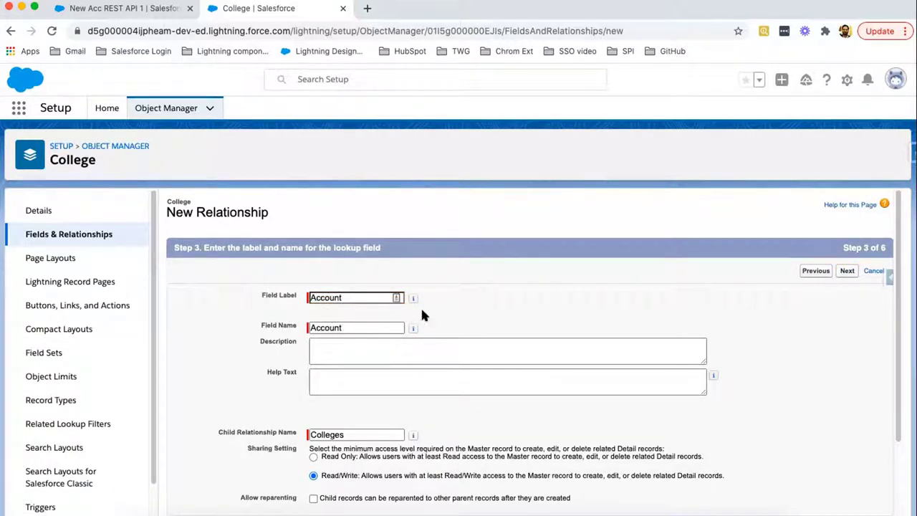
scroll("down", 3)
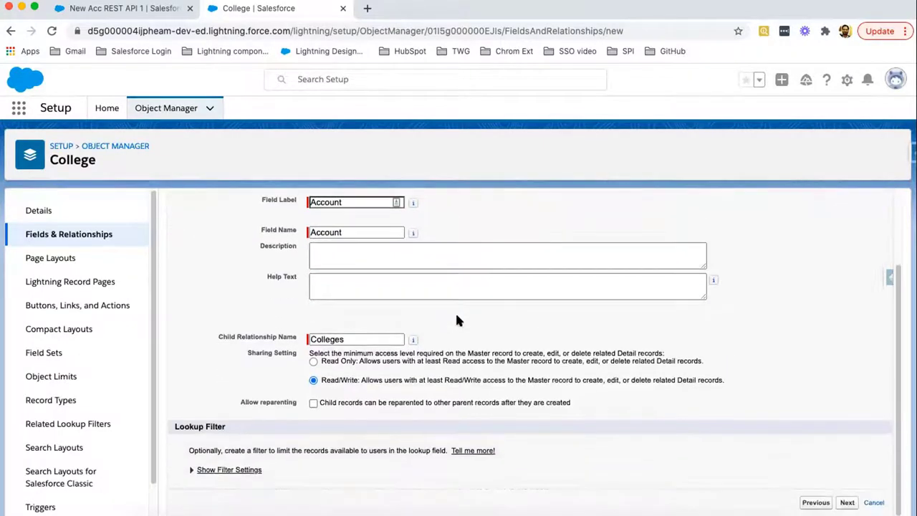
mouse_move(279, 364)
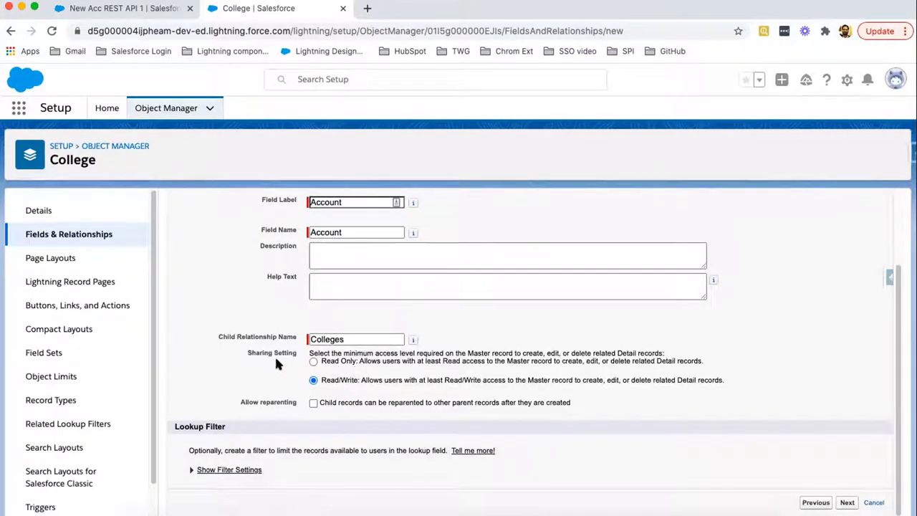
mouse_move(322, 368)
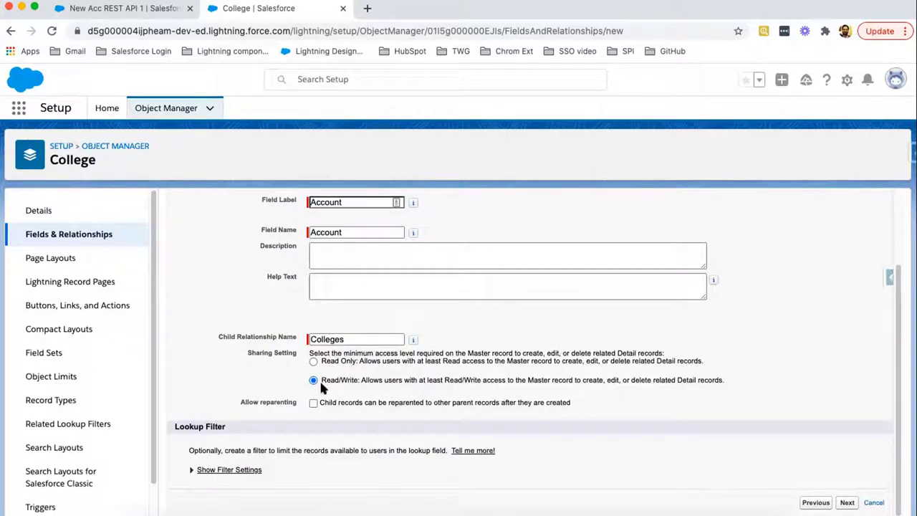
mouse_move(310, 410)
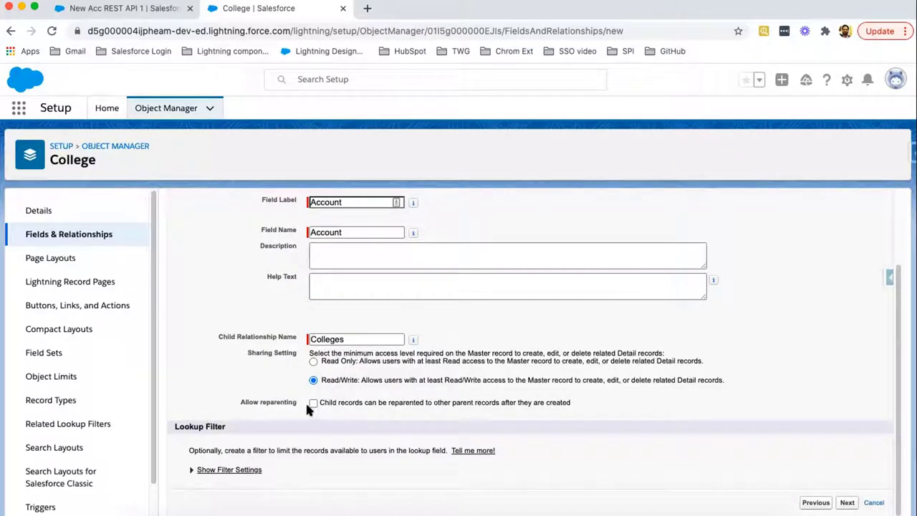
mouse_move(296, 412)
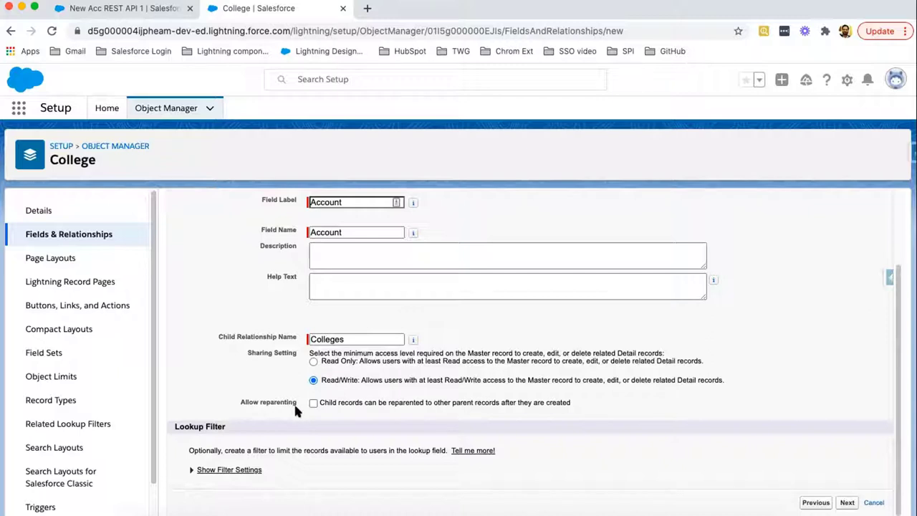
mouse_move(318, 413)
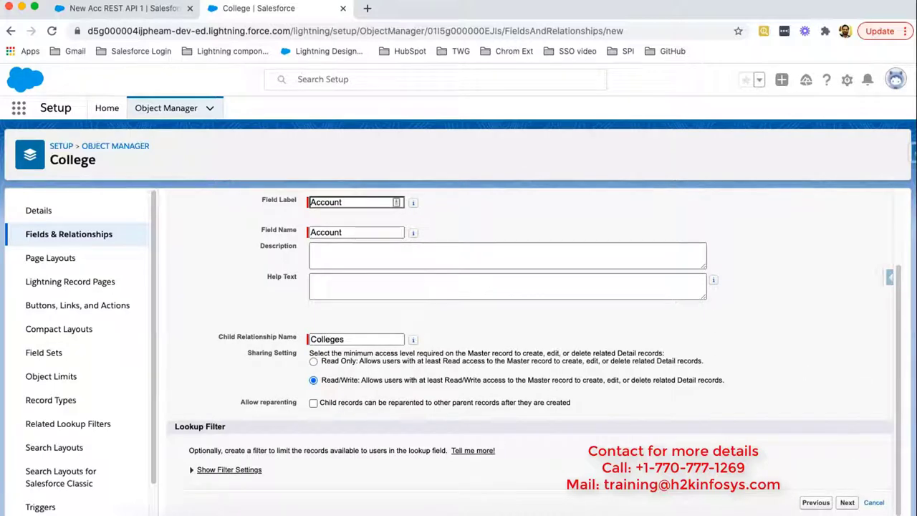
Pass the label step and the default field-level security step.
left_click(847, 501)
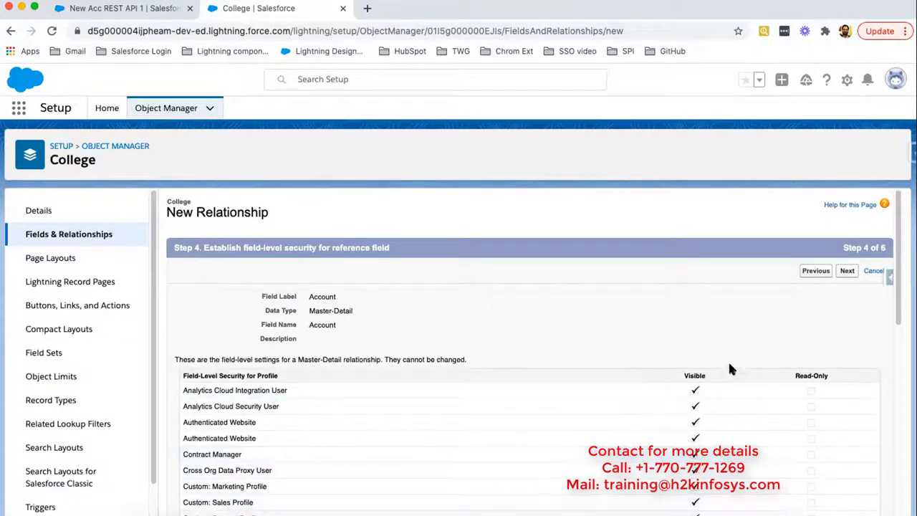
mouse_move(716, 378)
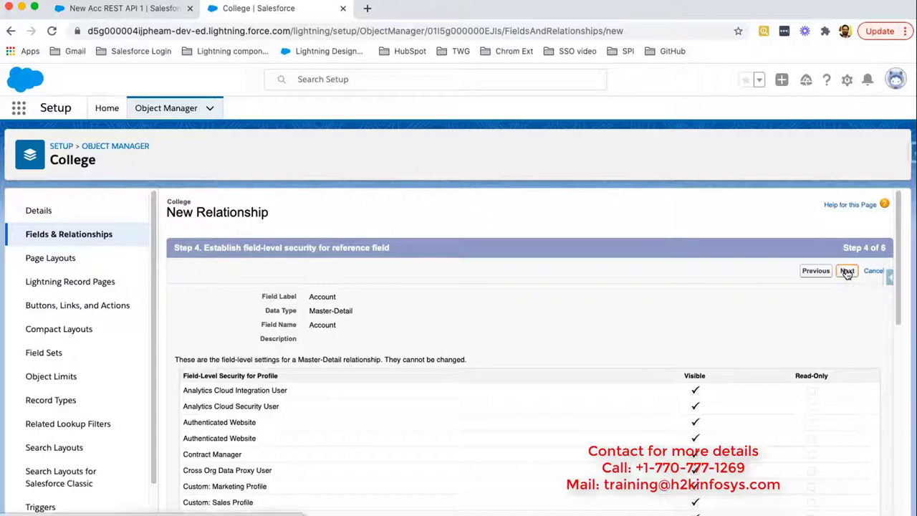
left_click(847, 271)
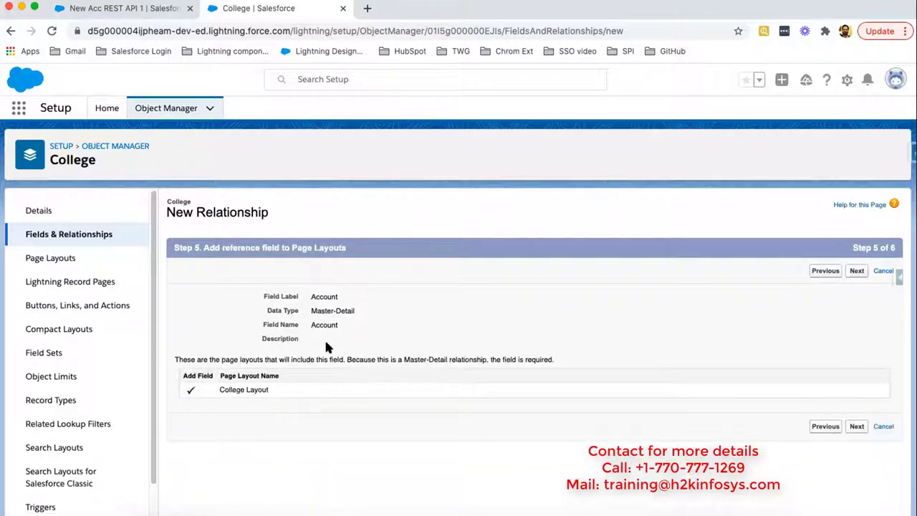
mouse_move(309, 404)
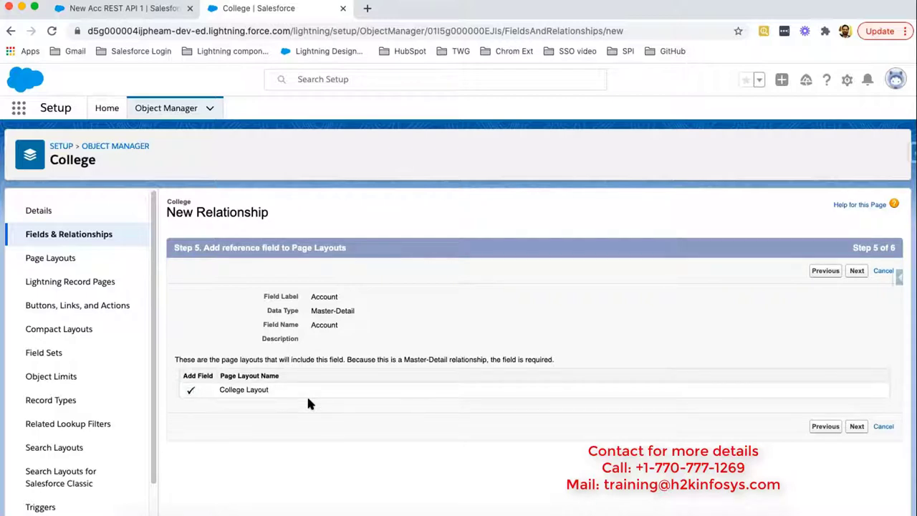
mouse_move(860, 290)
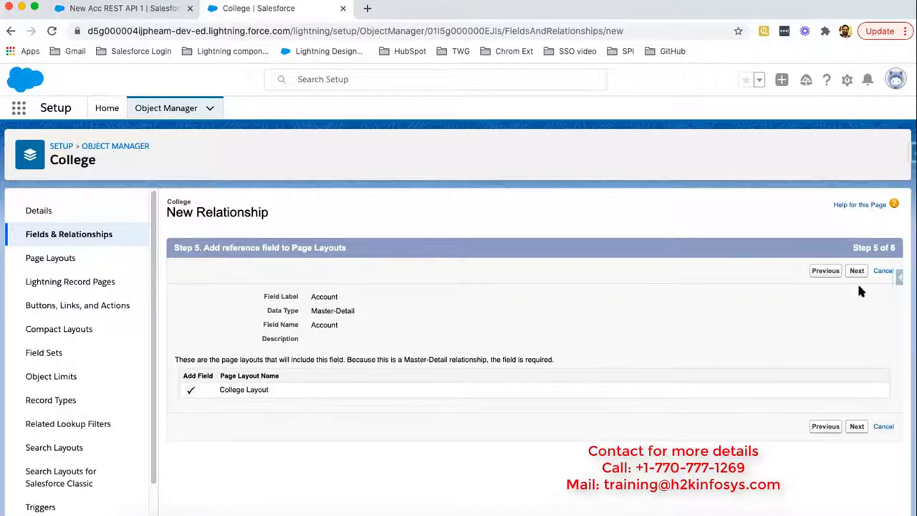
Advance to step six, keeping the Colleges related list on all four Account layouts.
left_click(856, 270)
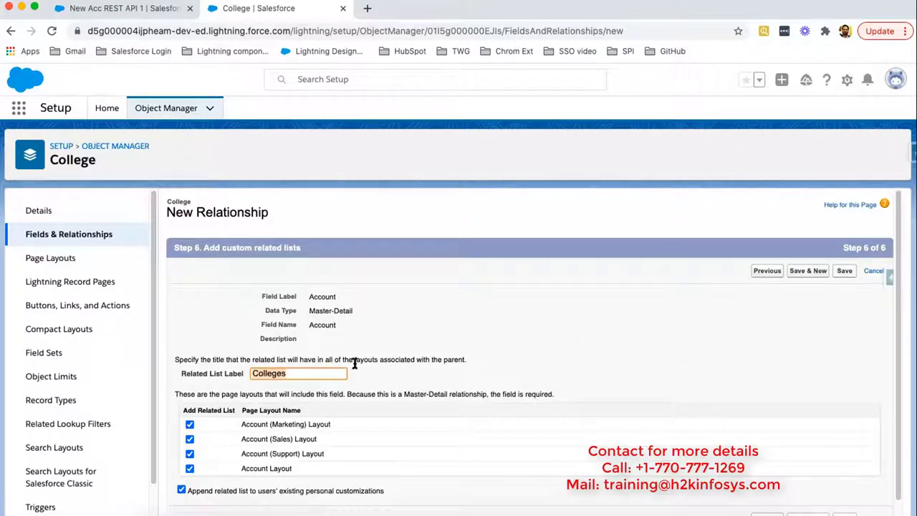
mouse_move(361, 343)
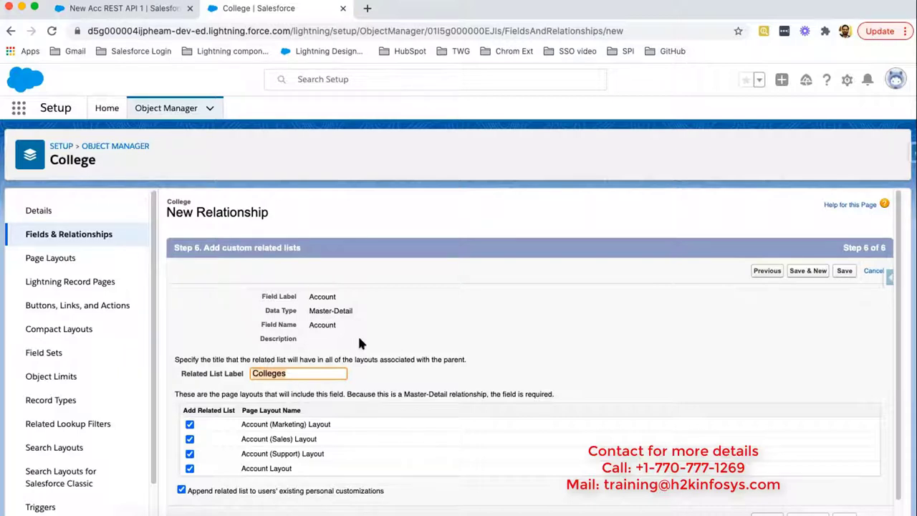
mouse_move(293, 386)
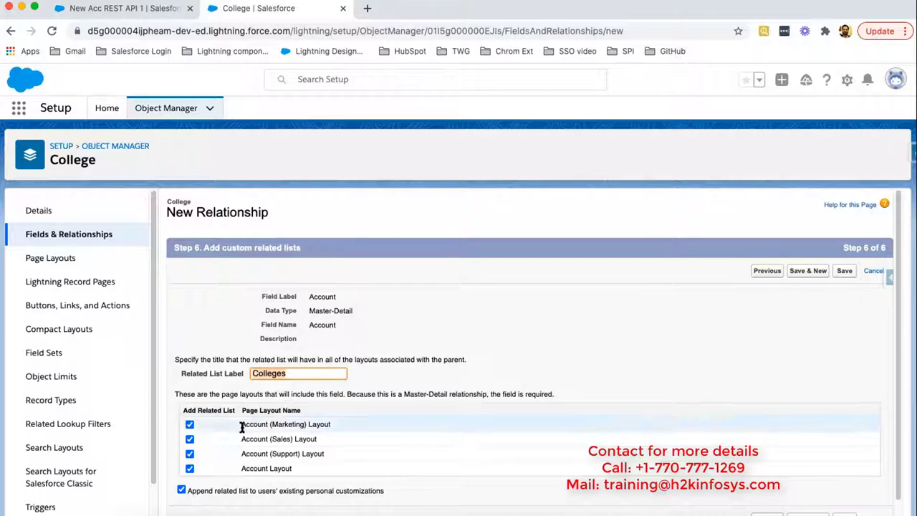
mouse_move(221, 440)
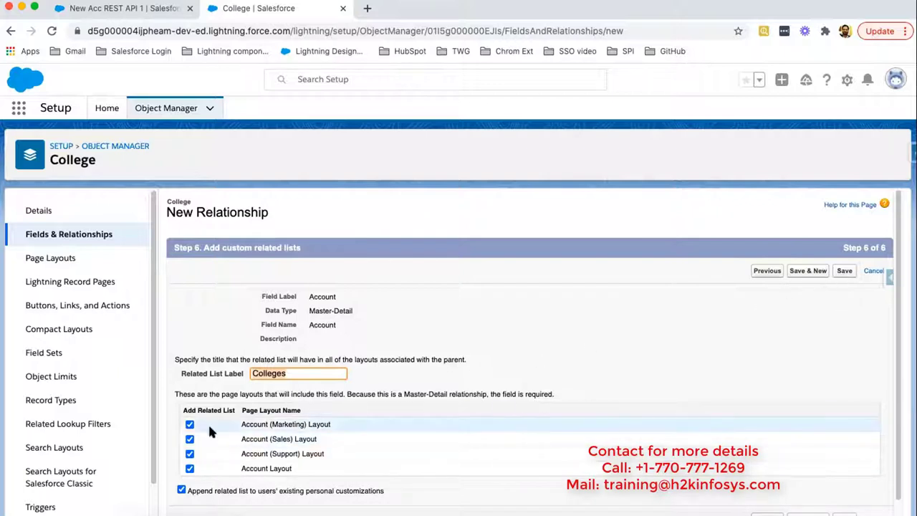
mouse_move(533, 382)
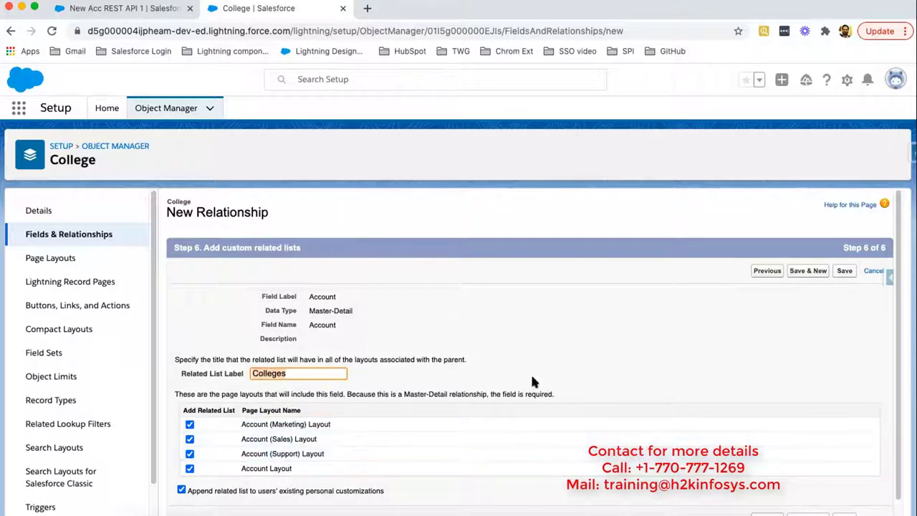
mouse_move(846, 271)
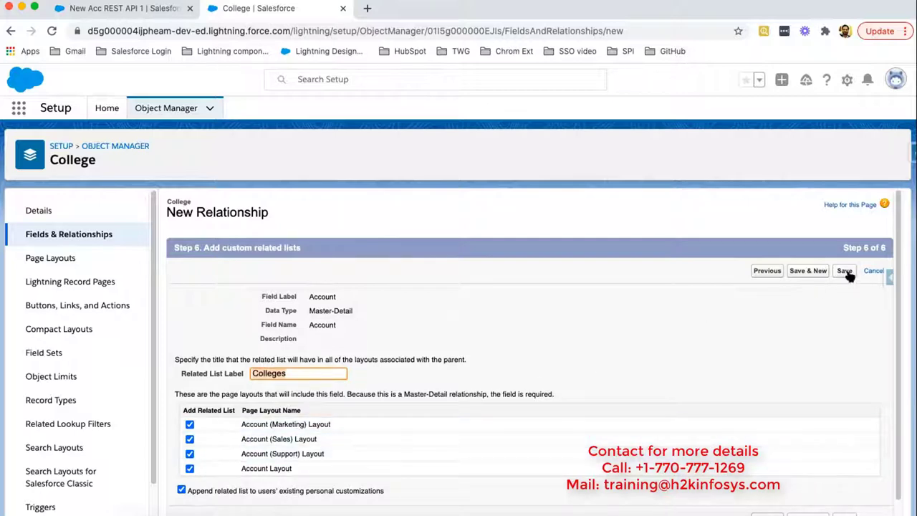
Save the Account Master-Detail field and review College's field list.
left_click(845, 270)
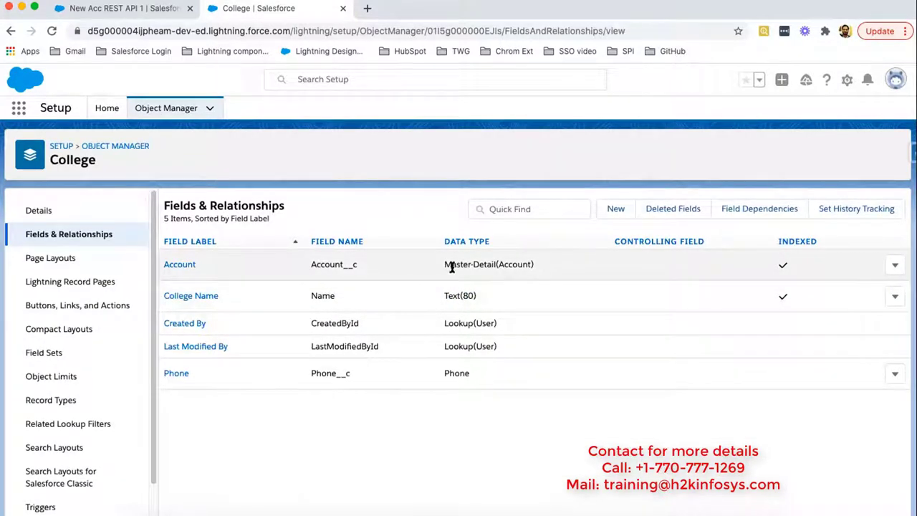
mouse_move(507, 267)
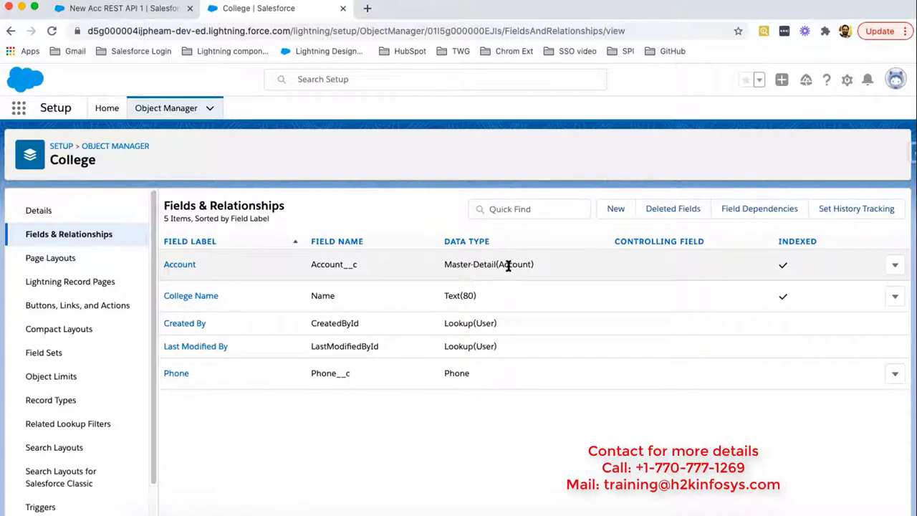
mouse_move(378, 272)
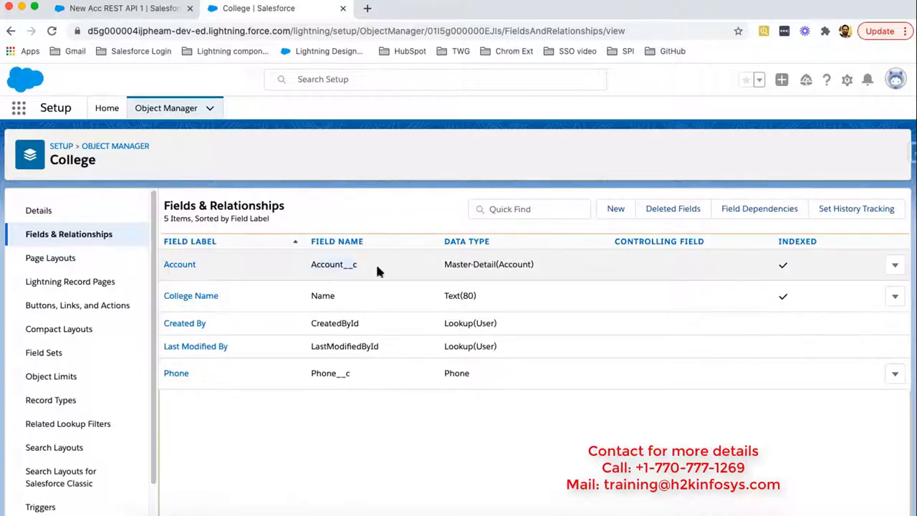
mouse_move(199, 159)
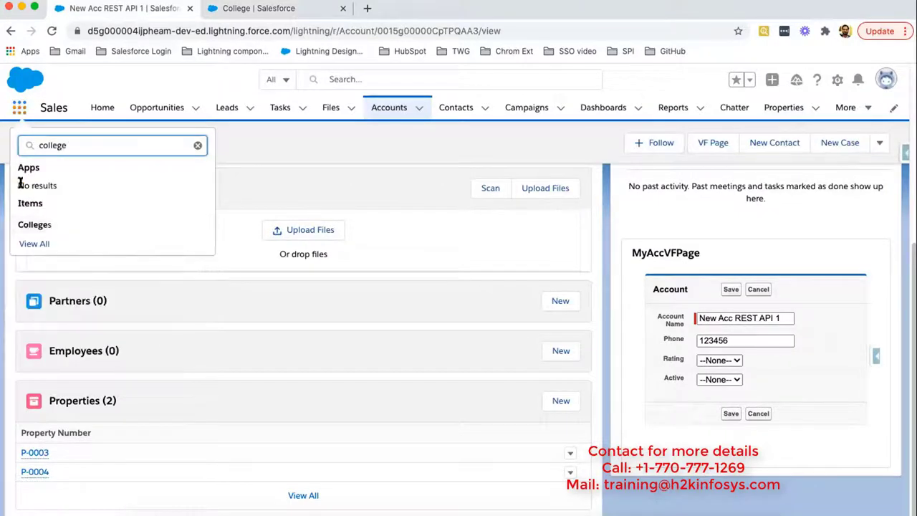
Open Colleges from the App Launcher search results.
left_click(34, 224)
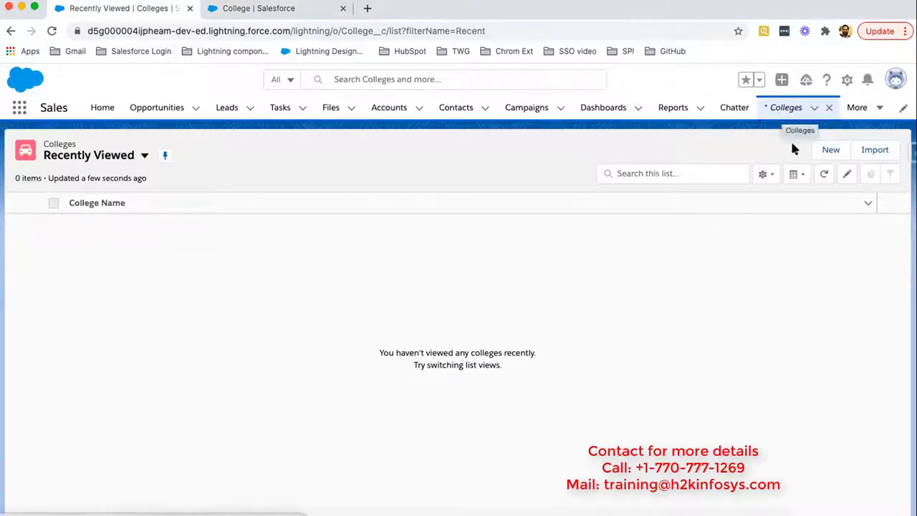
Start a new College, entering College1 and phone 12345678, and pick account New Acc REST API 1.
left_click(830, 150)
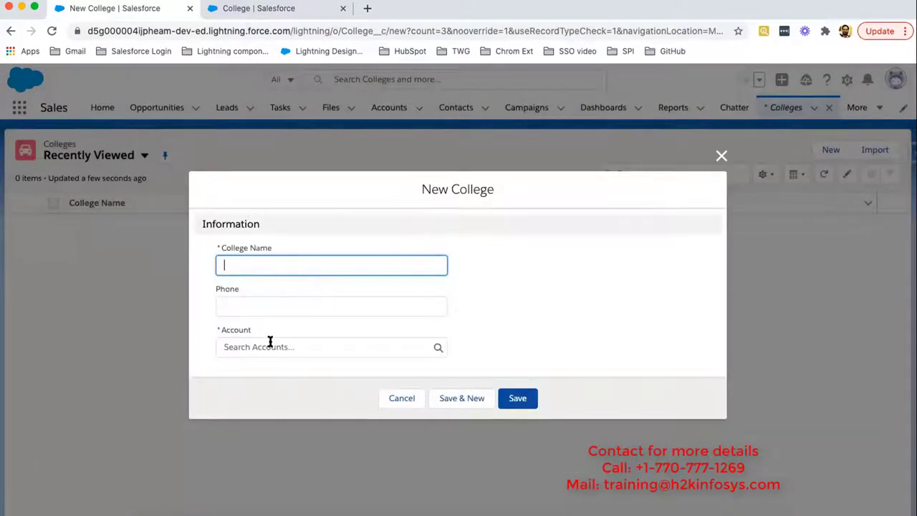
mouse_move(486, 263)
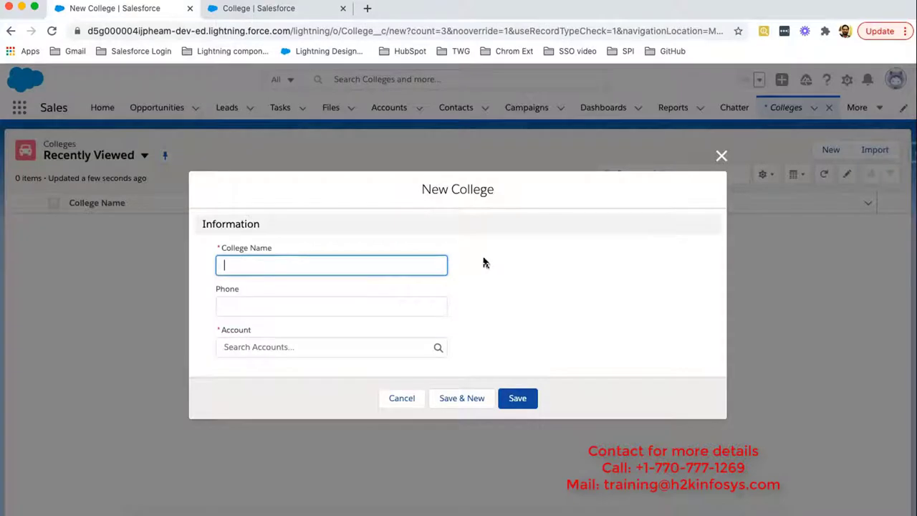
type("College")
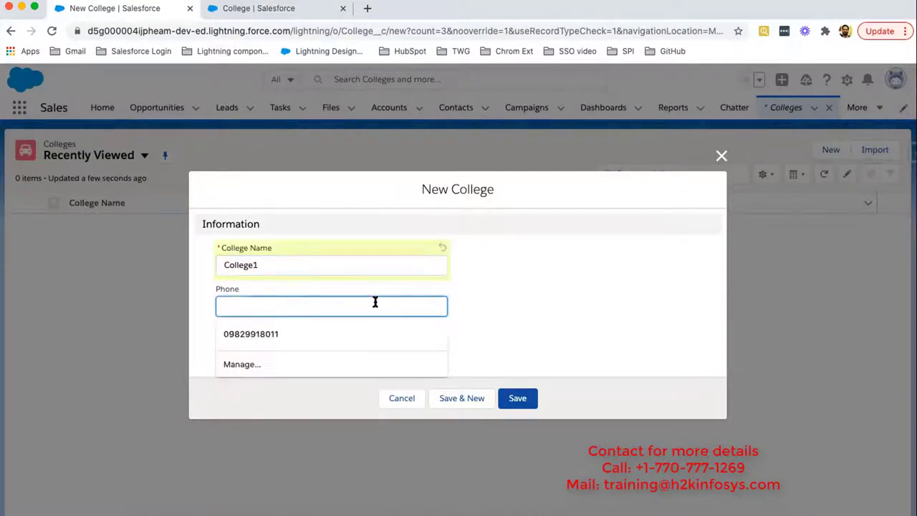
type("12345678")
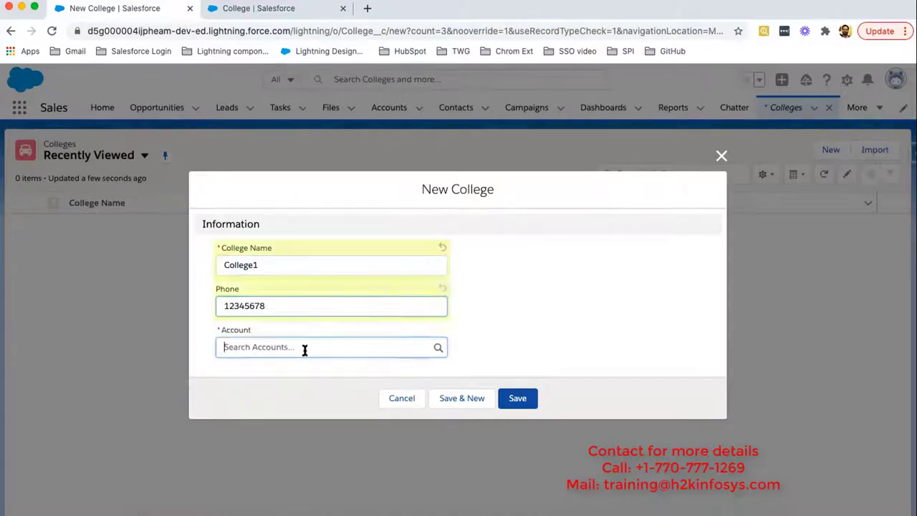
left_click(331, 347)
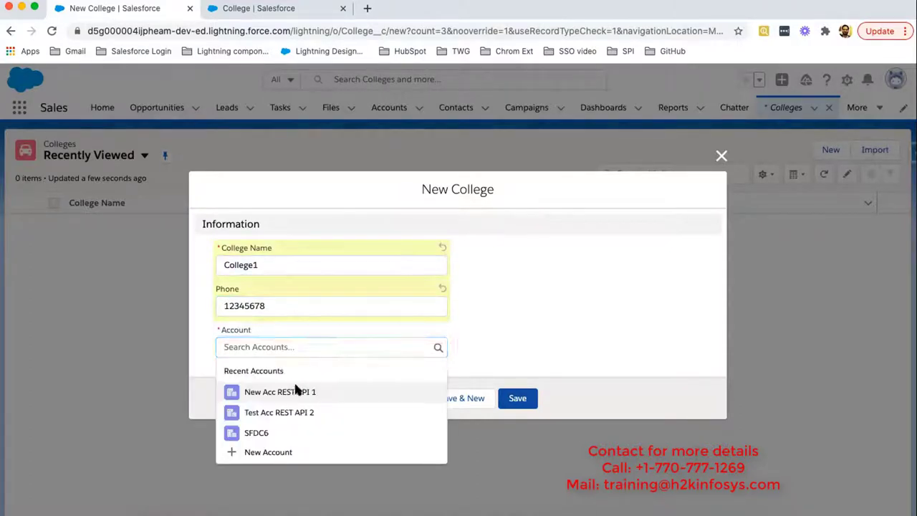
left_click(280, 391)
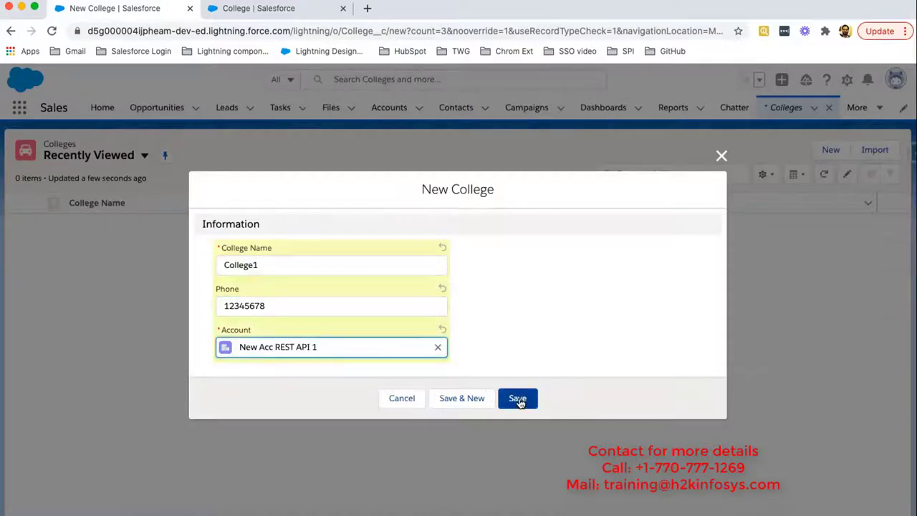
Save College1 and open its New Acc REST API 1 account link in a new tab.
left_click(517, 398)
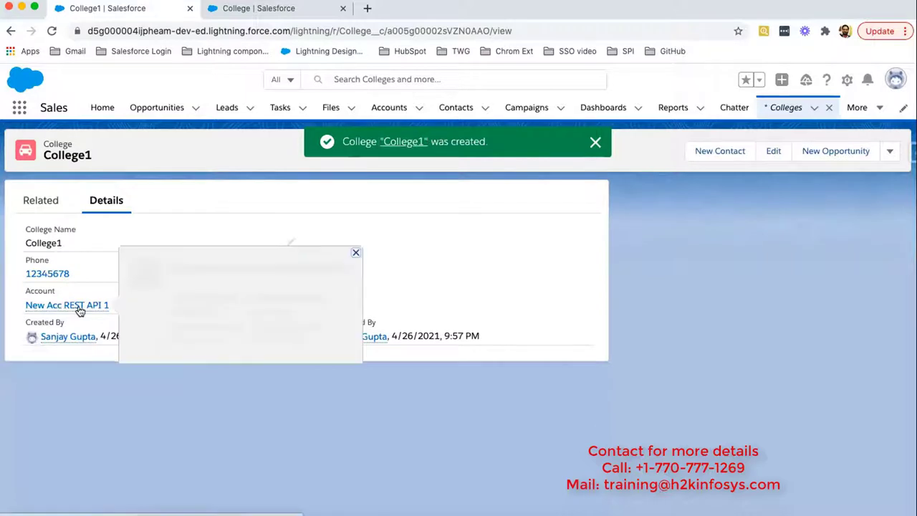
mouse_move(78, 310)
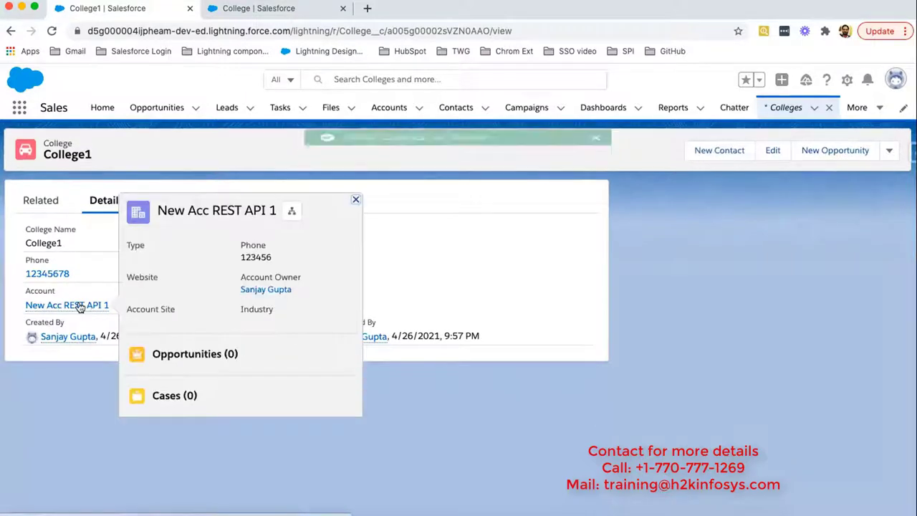
right_click(66, 305)
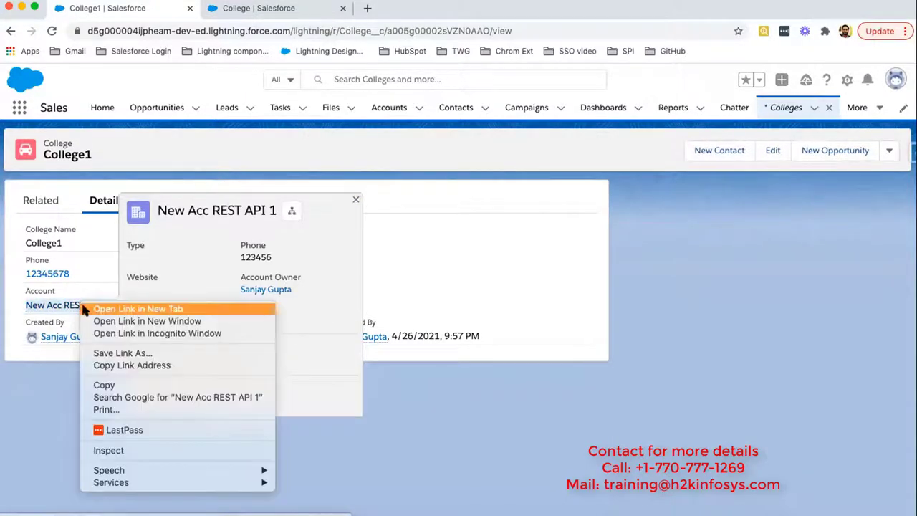
left_click(137, 309)
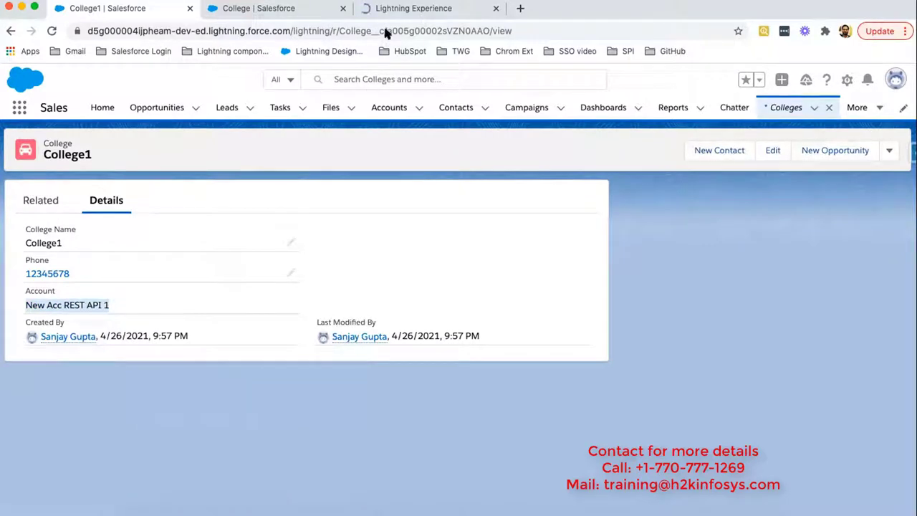
View the New Acc REST API 1 tab and scroll to its Colleges related list showing College1.
left_click(411, 8)
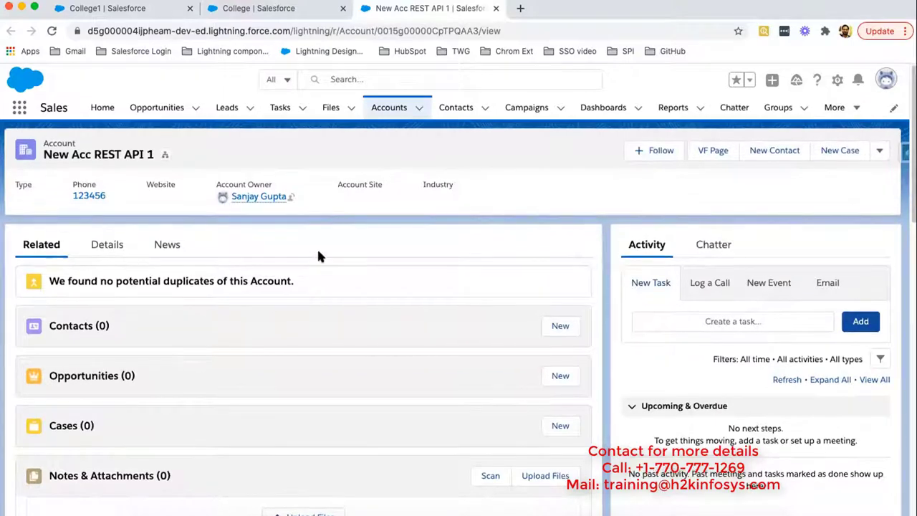
scroll("down", 3)
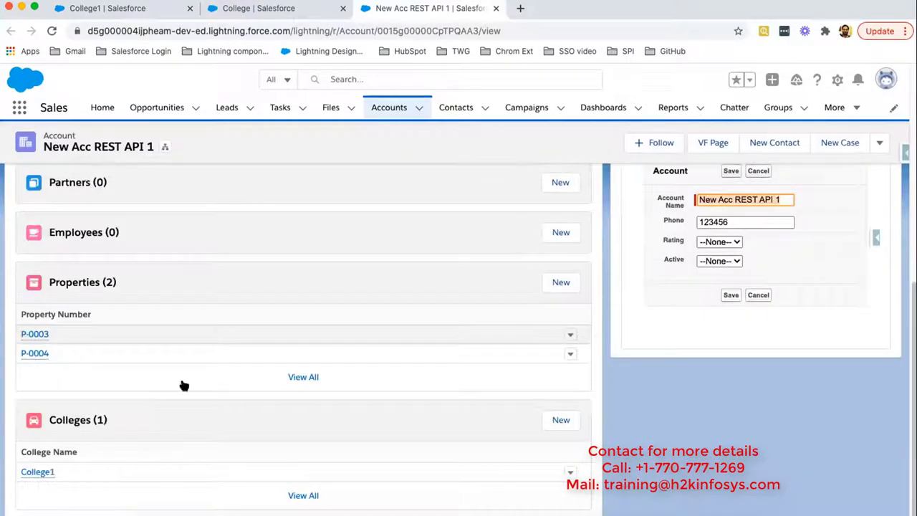
mouse_move(86, 435)
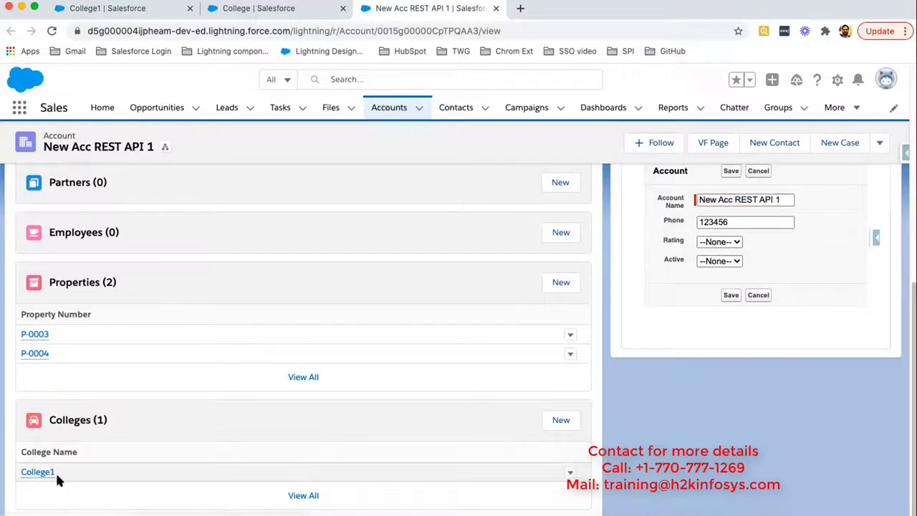
mouse_move(45, 486)
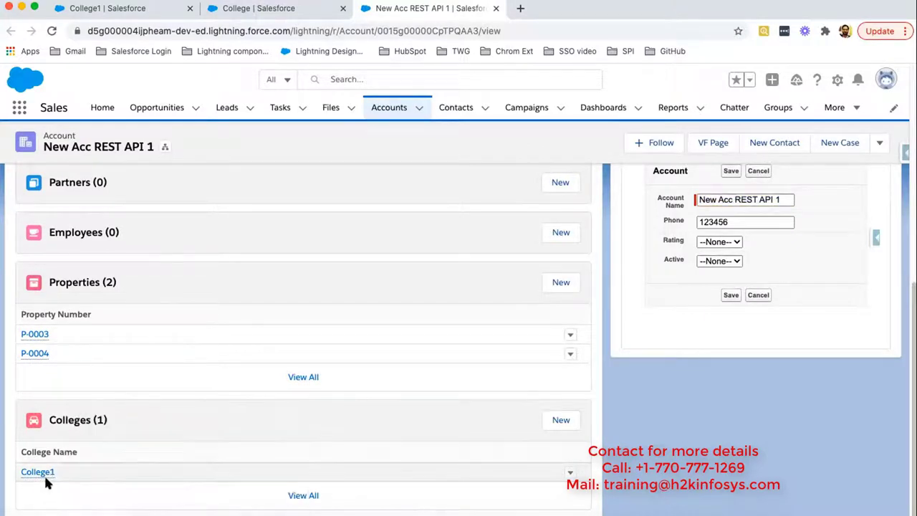
From the Colleges list, save College2 with phone 4567890 under account New Acc REST API 1.
left_click(38, 472)
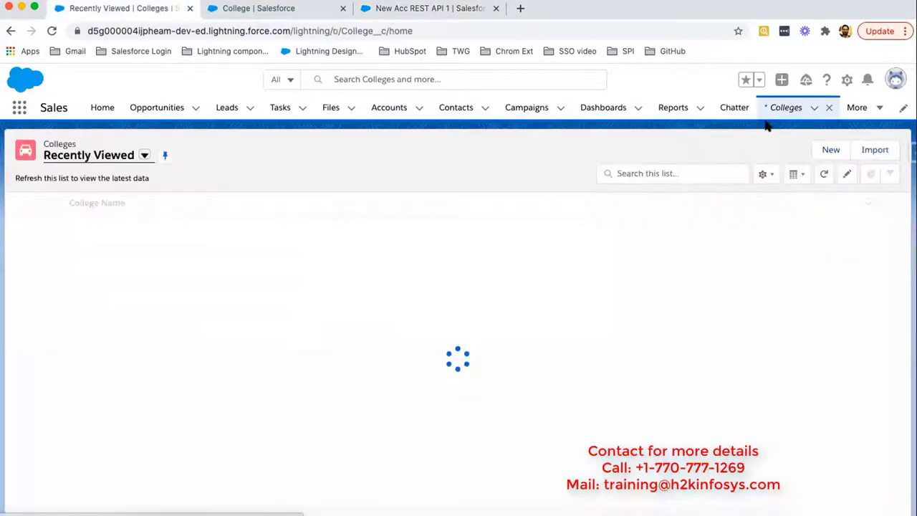
left_click(830, 150)
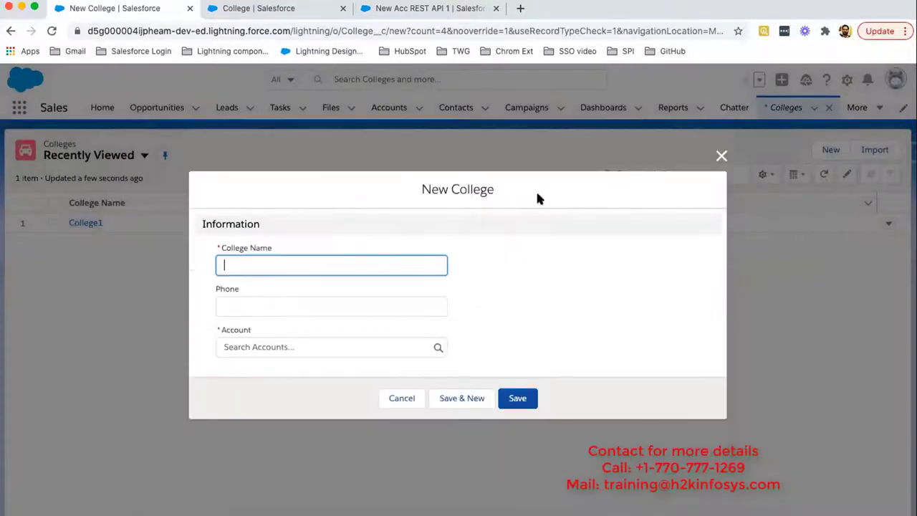
type("College2")
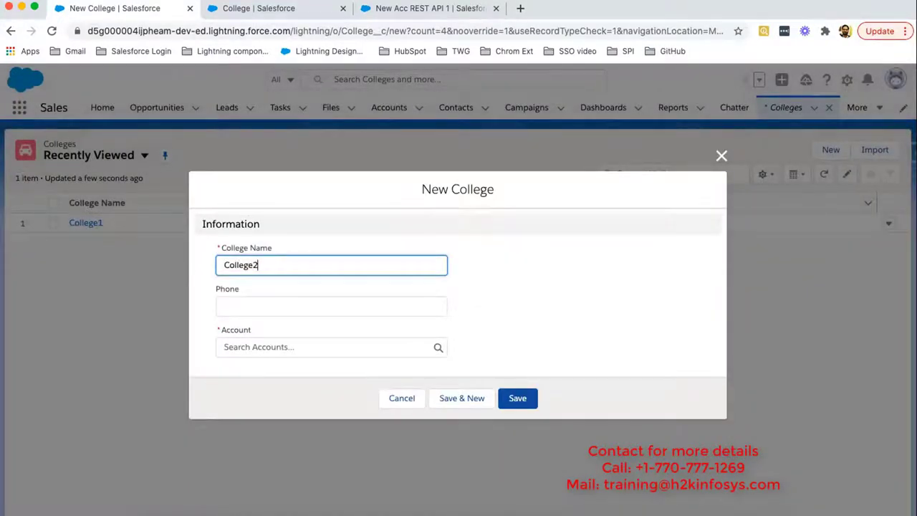
type("45678")
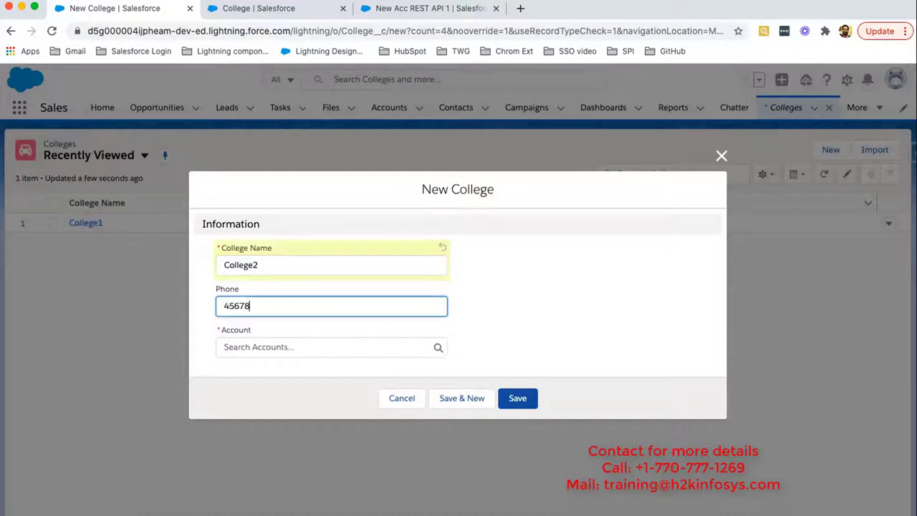
left_click(316, 346)
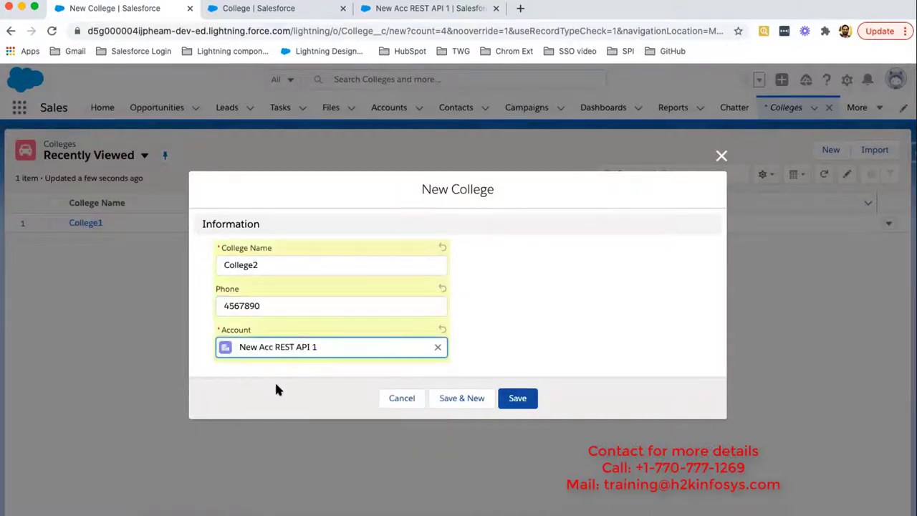
left_click(517, 398)
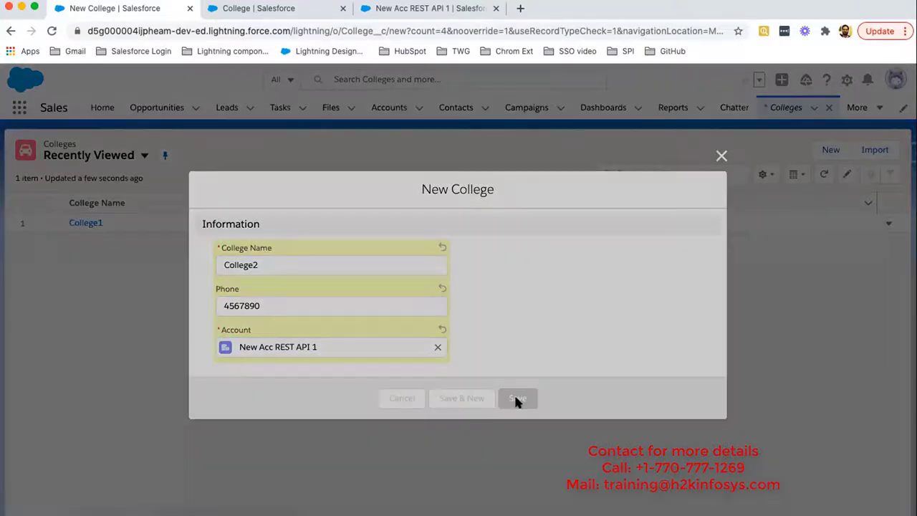
left_click(517, 399)
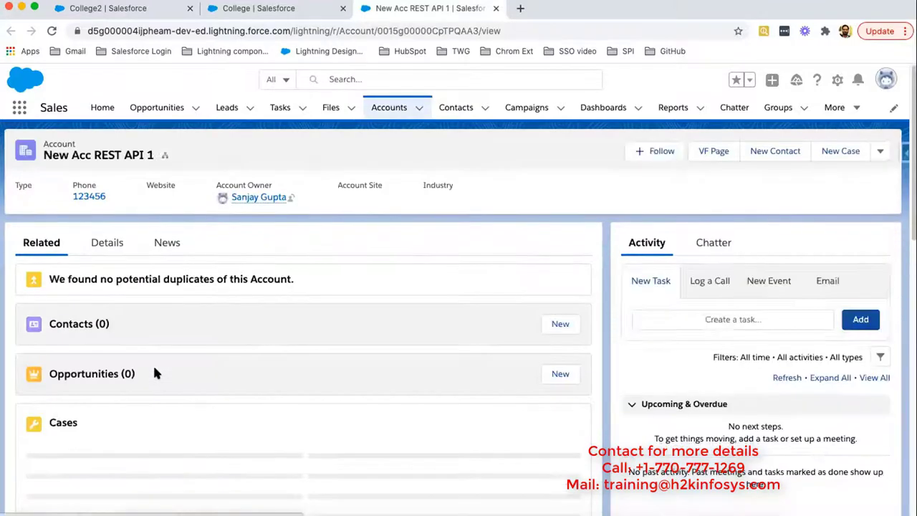
scroll("down", 3)
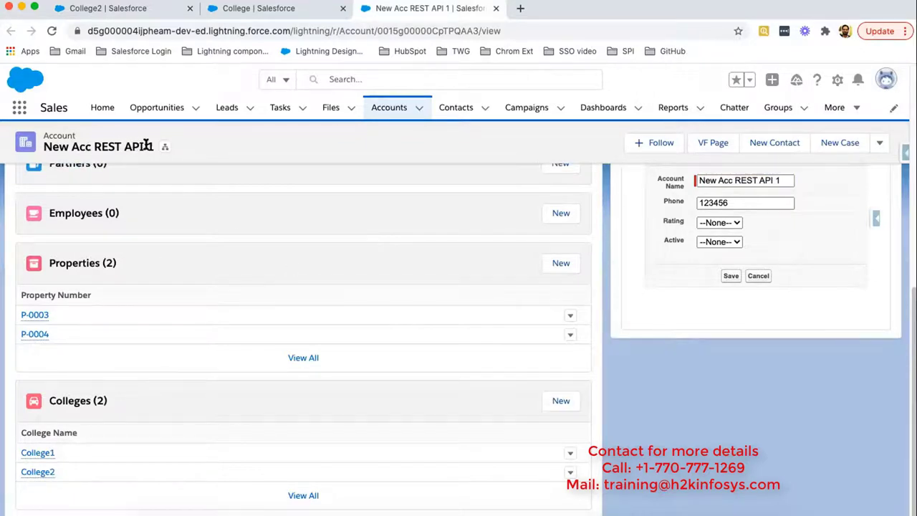
mouse_move(56, 471)
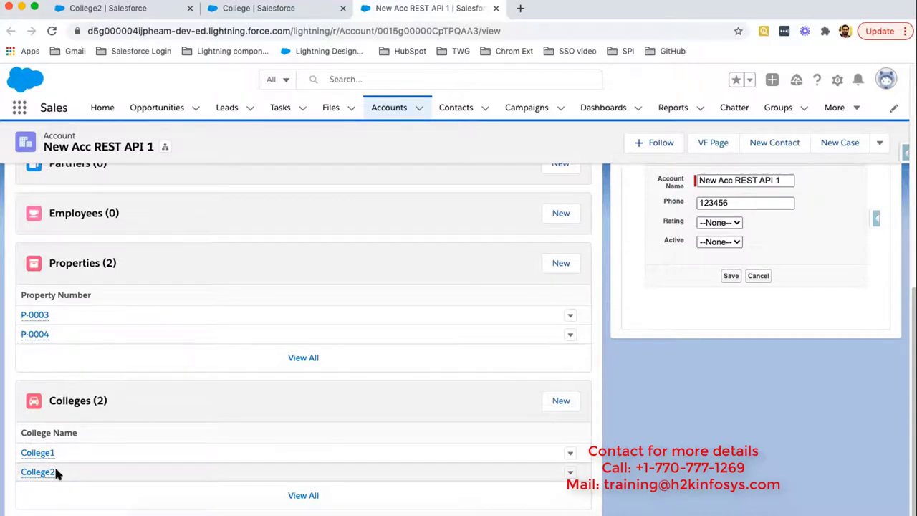
mouse_move(75, 306)
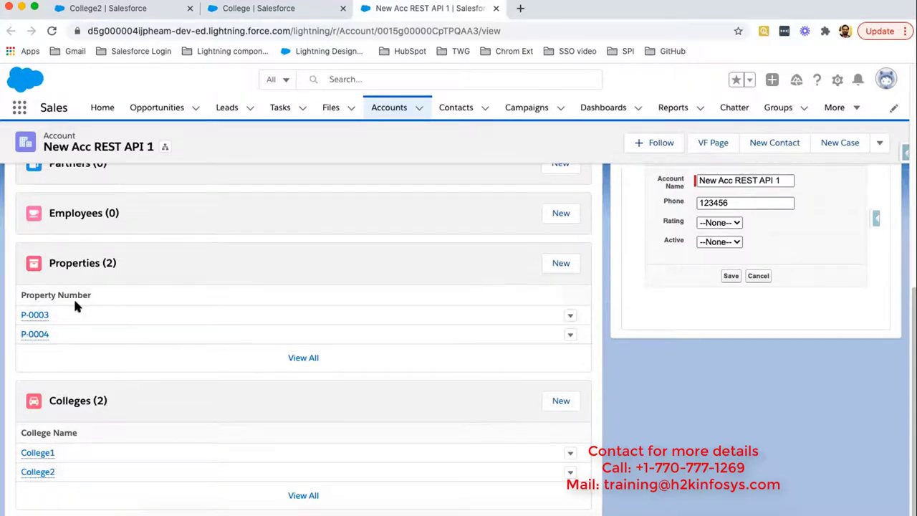
mouse_move(41, 335)
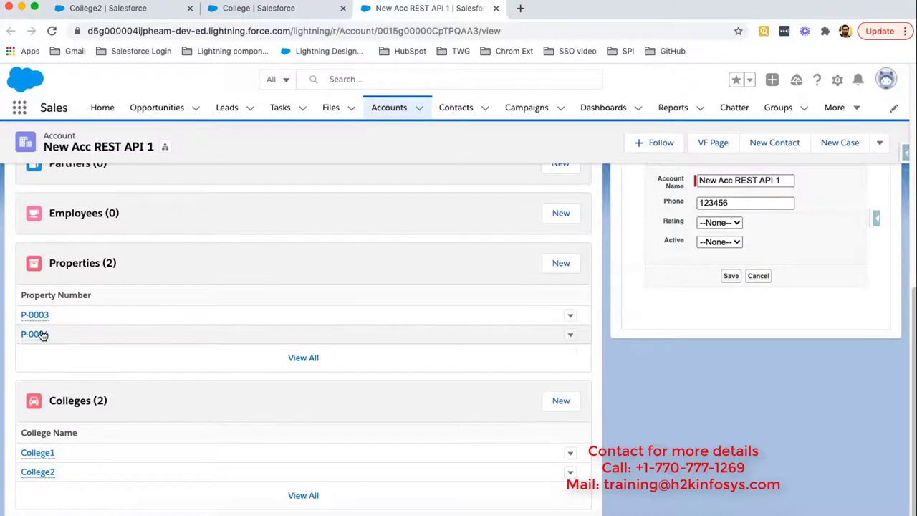
mouse_move(54, 292)
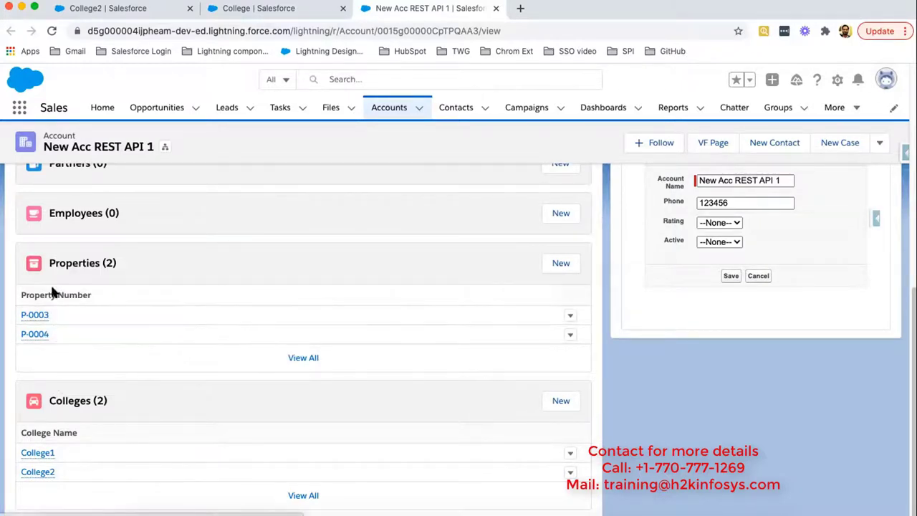
mouse_move(57, 321)
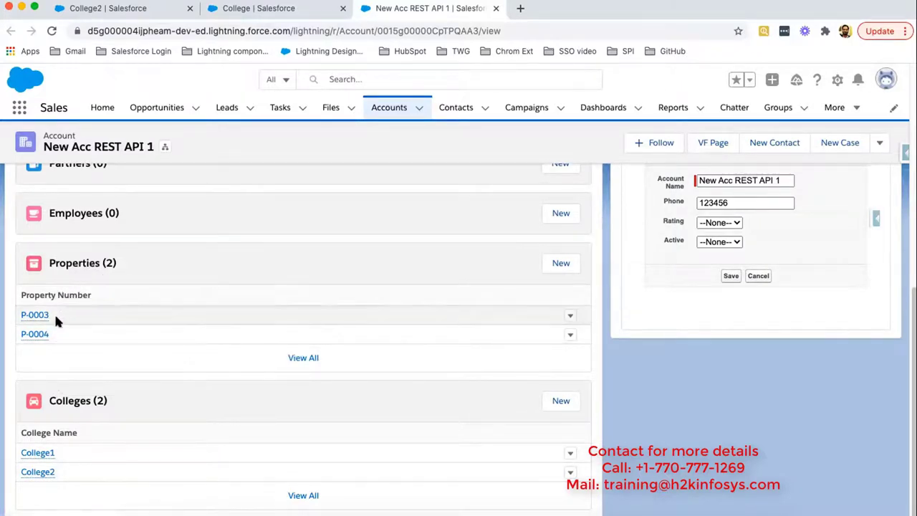
mouse_move(56, 330)
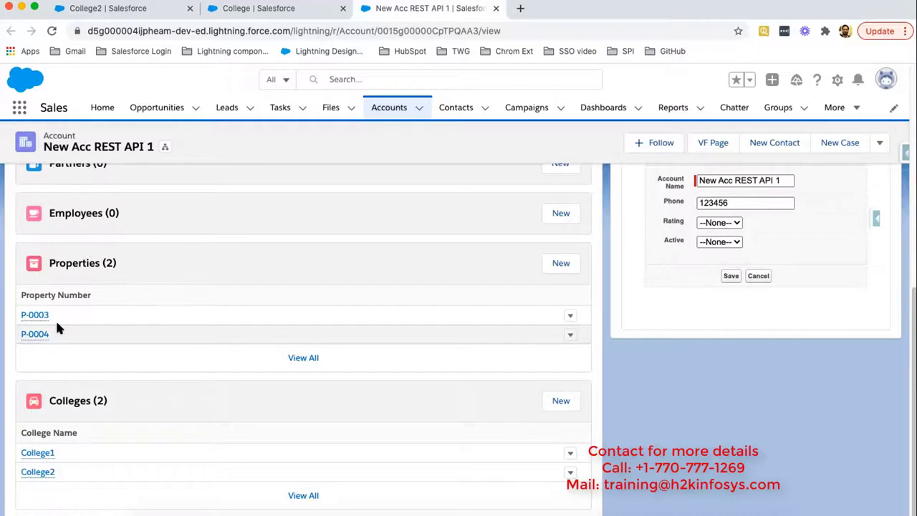
mouse_move(59, 464)
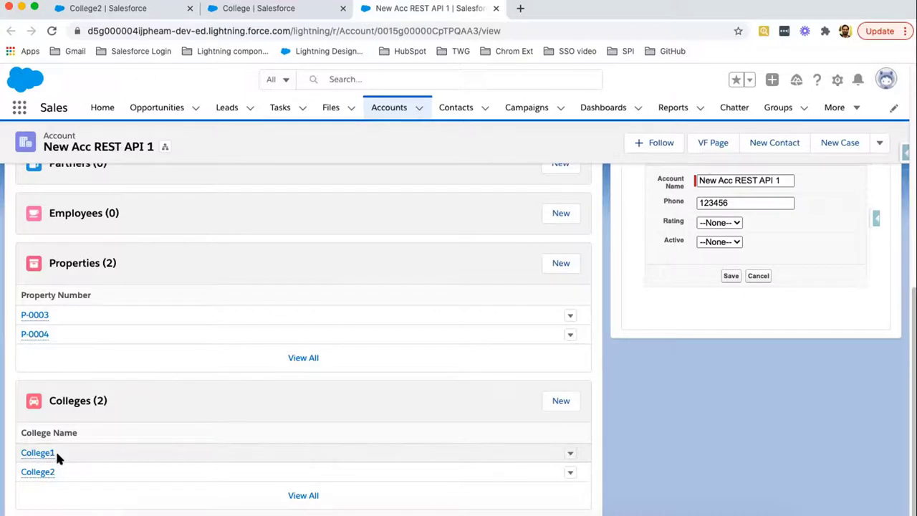
mouse_move(52, 316)
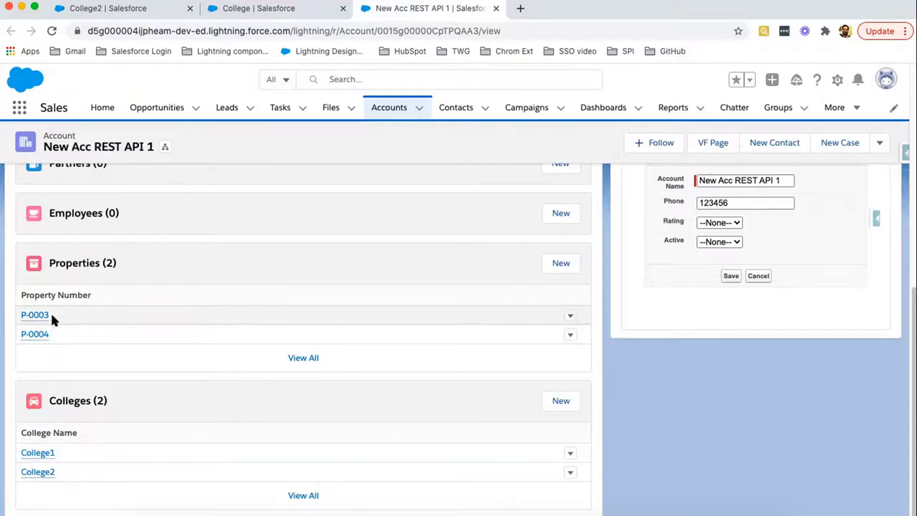
mouse_move(341, 187)
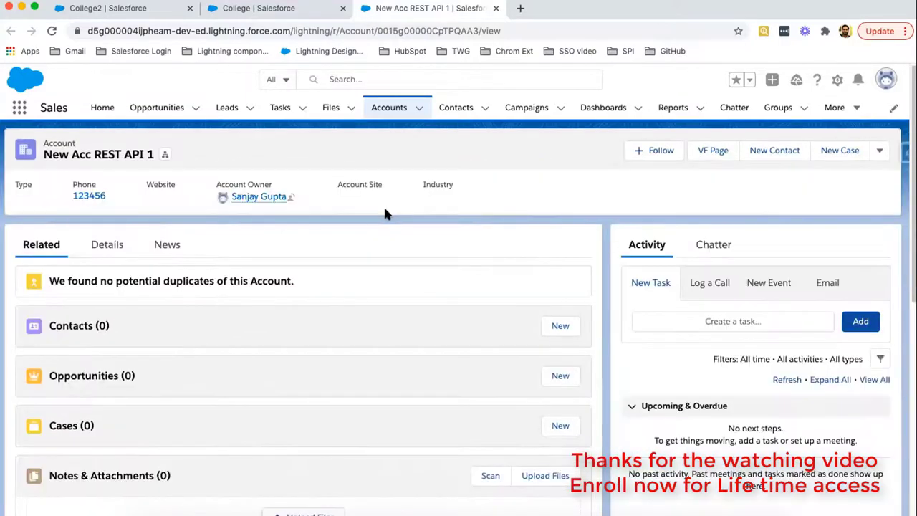
Delete New Acc REST API 1 through its actions menu, then view the All Colleges list.
left_click(879, 150)
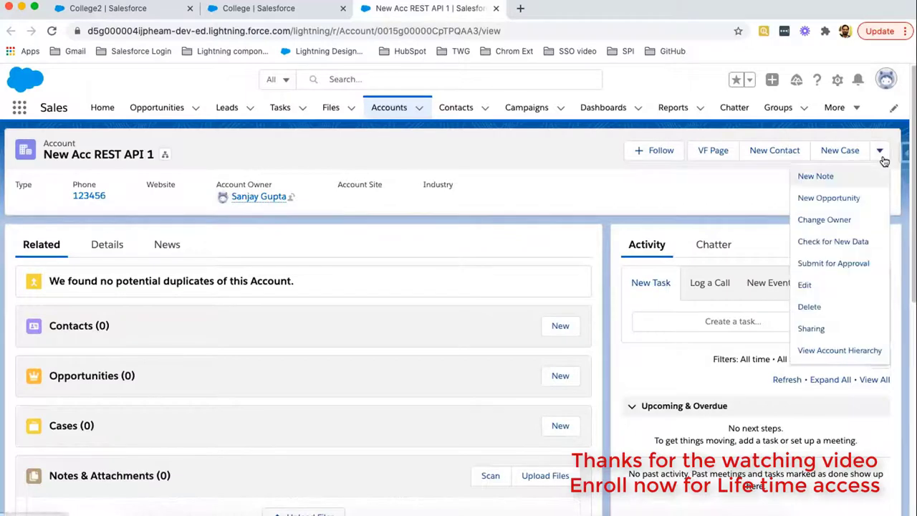
left_click(809, 306)
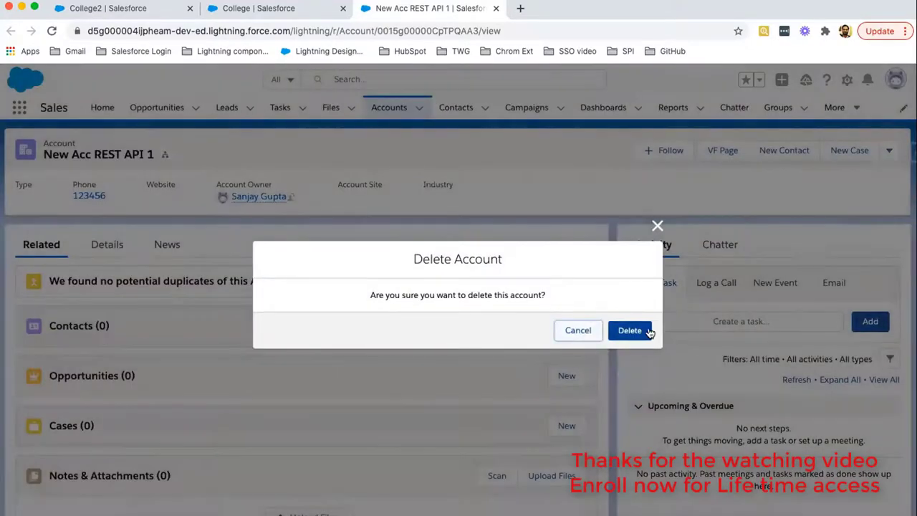
left_click(628, 330)
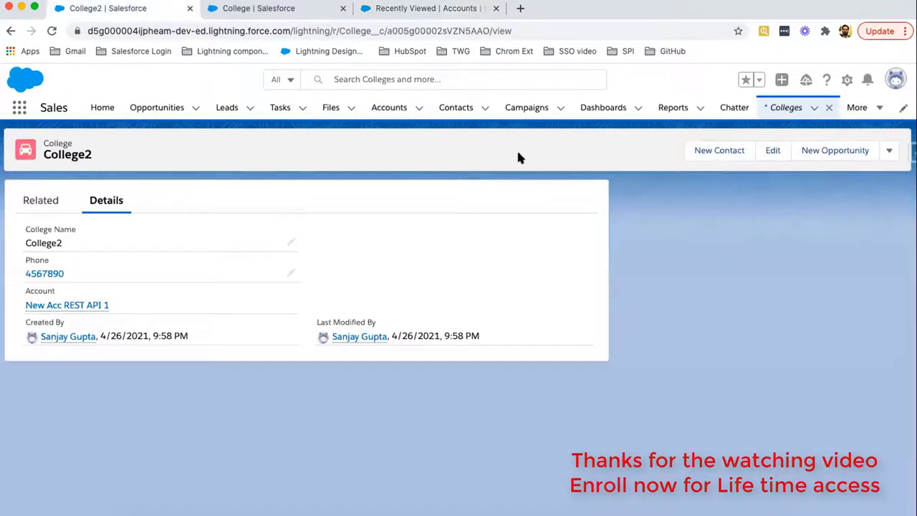
mouse_move(708, 145)
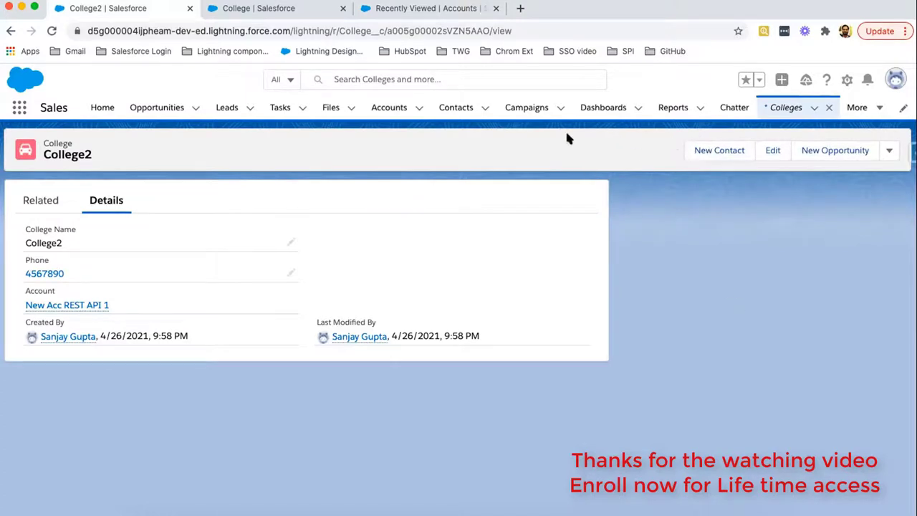
mouse_move(611, 138)
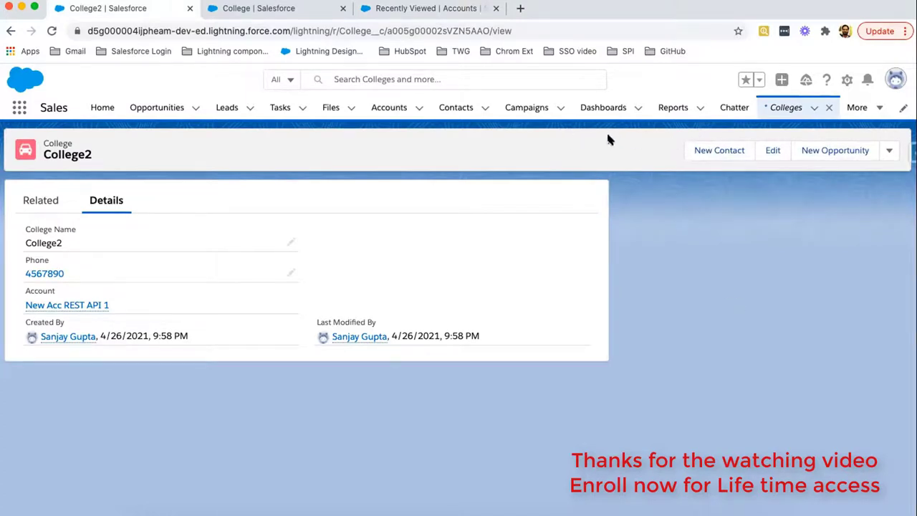
left_click(784, 107)
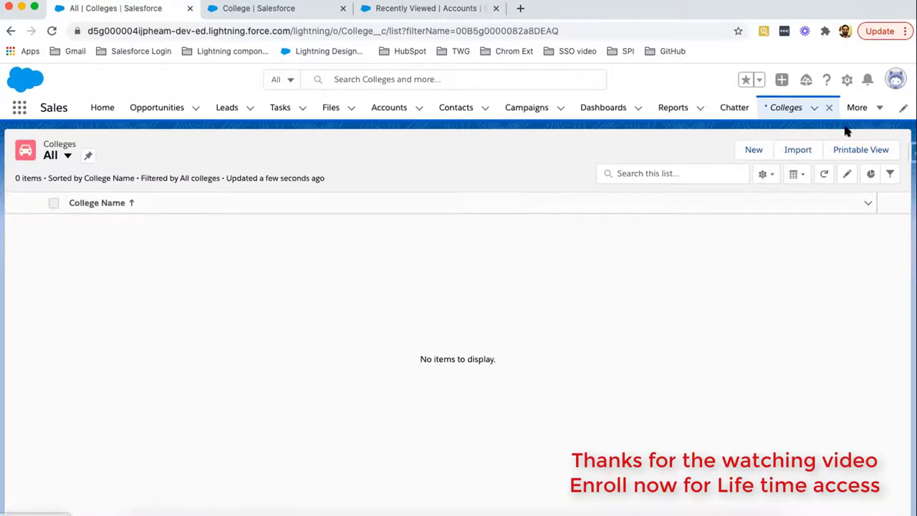
Open Properties from the More menu and view property P-0003, Sea View, with no account.
left_click(857, 107)
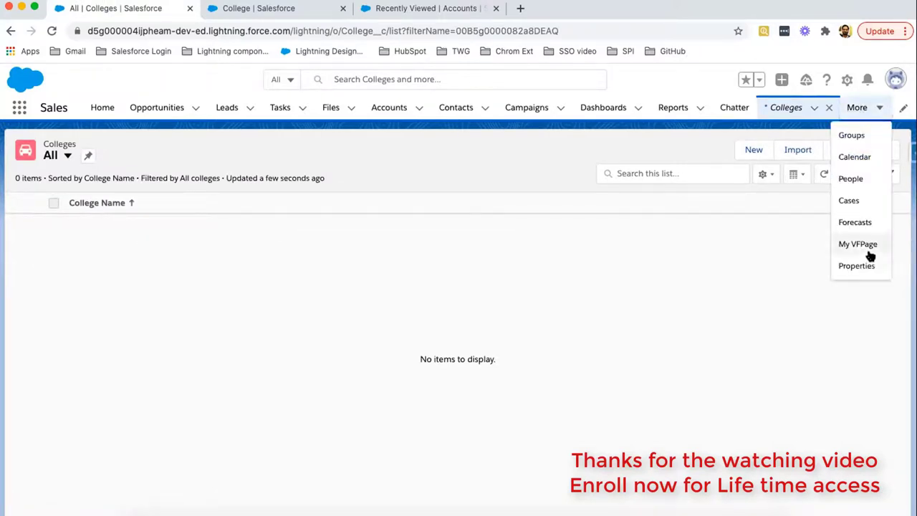
left_click(857, 266)
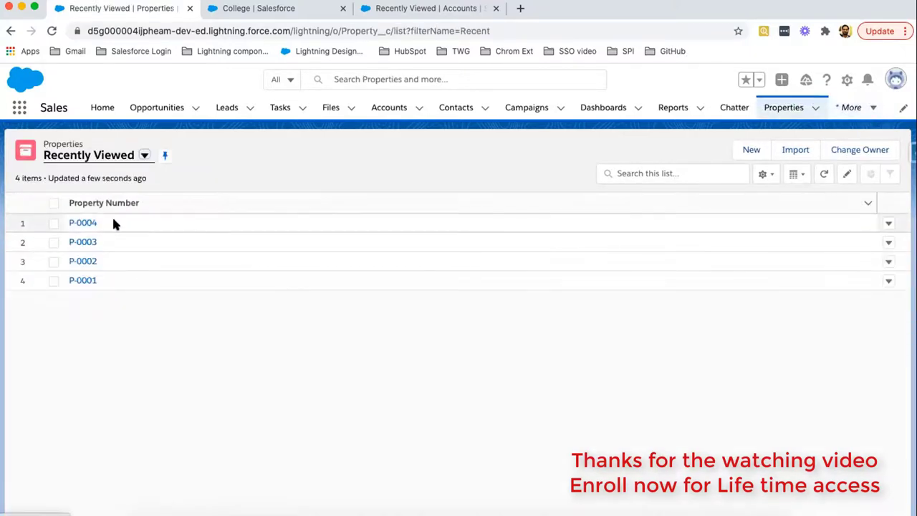
mouse_move(99, 229)
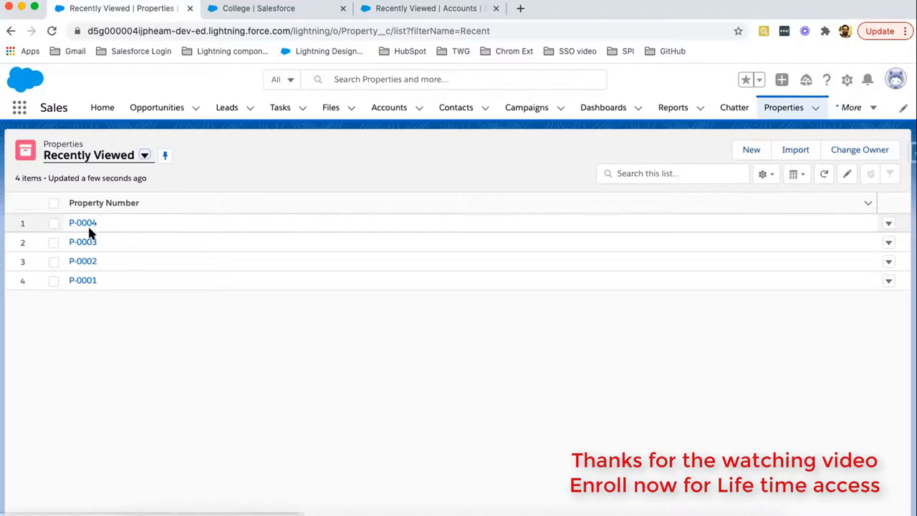
left_click(82, 241)
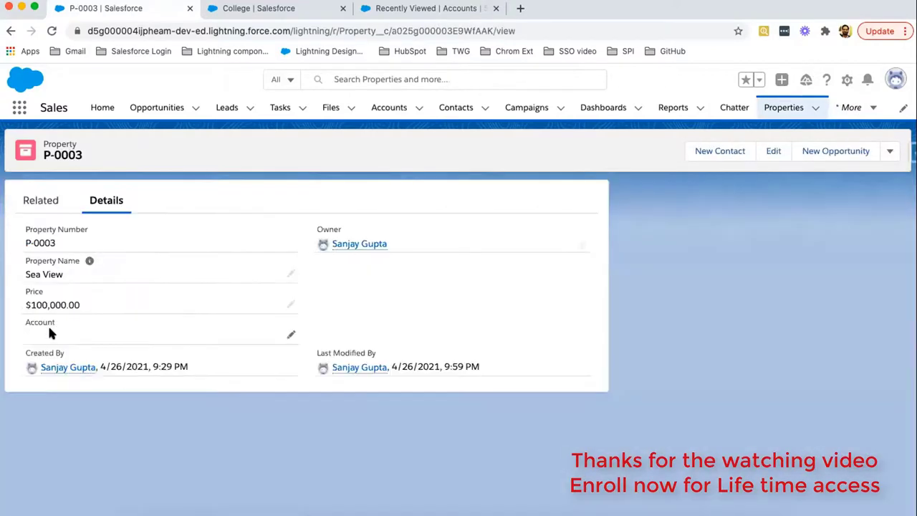
mouse_move(87, 343)
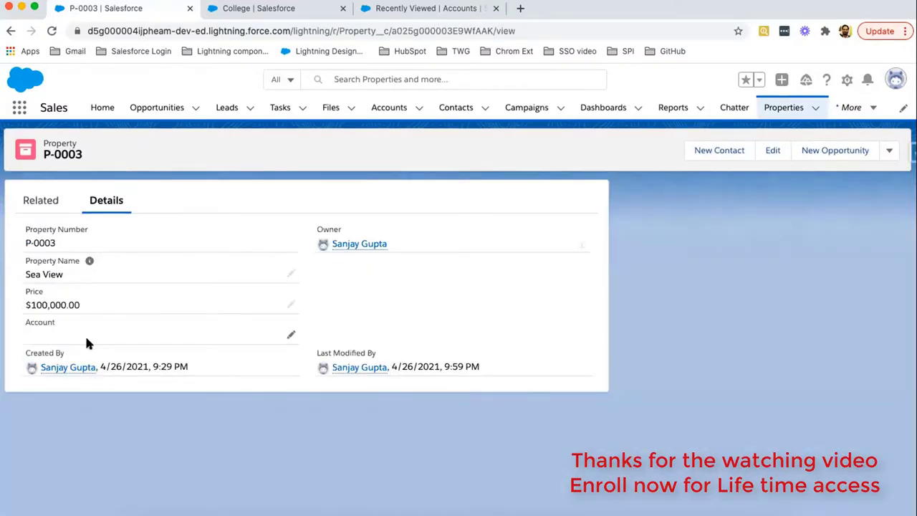
mouse_move(353, 297)
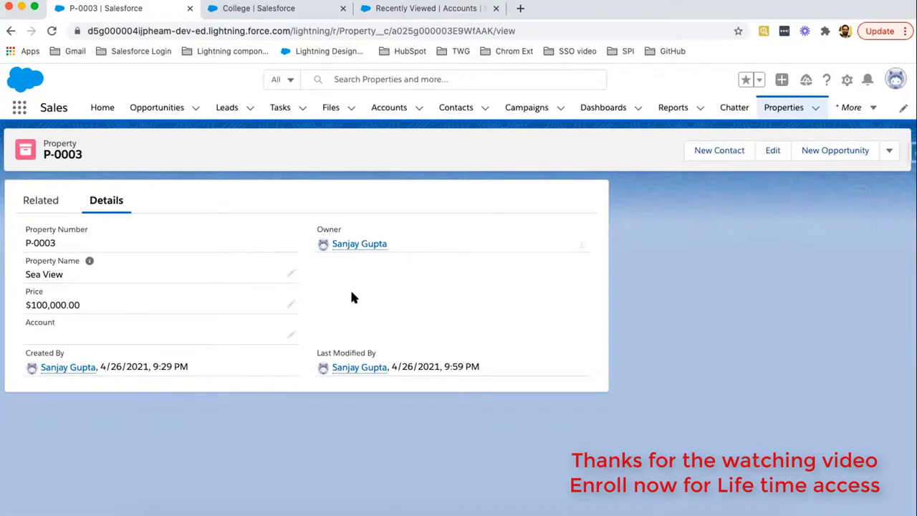